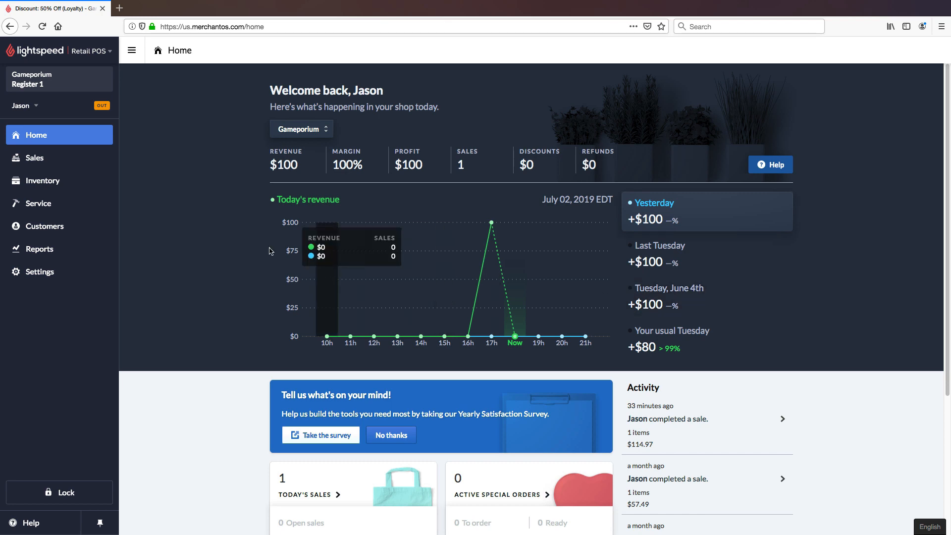
# Go to Settings and open the Discounts list under Pricing
pyautogui.click(40, 271)
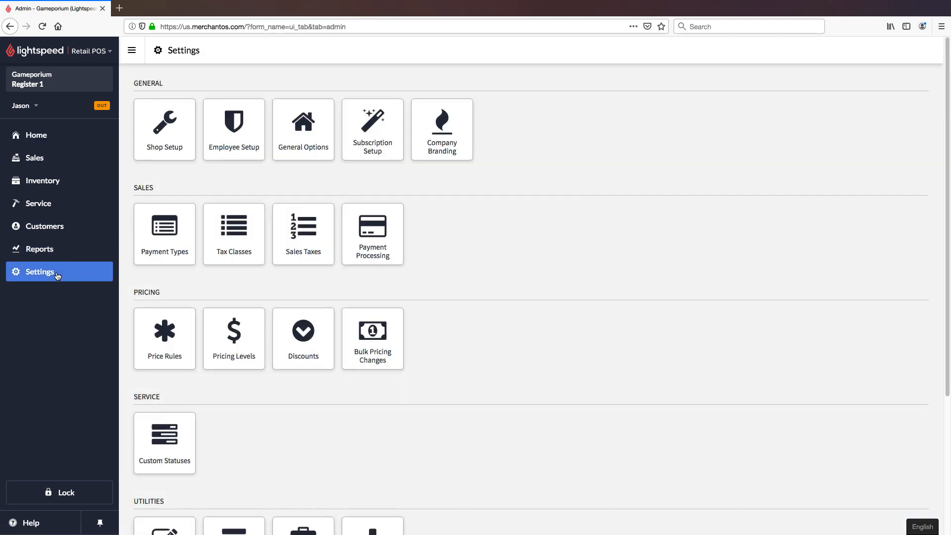
pyautogui.moveTo(303, 338)
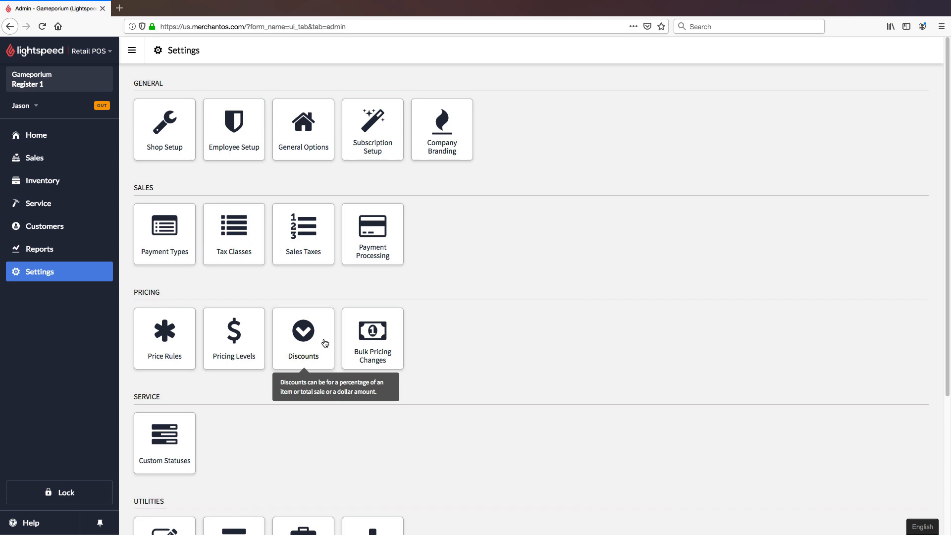
pyautogui.click(303, 331)
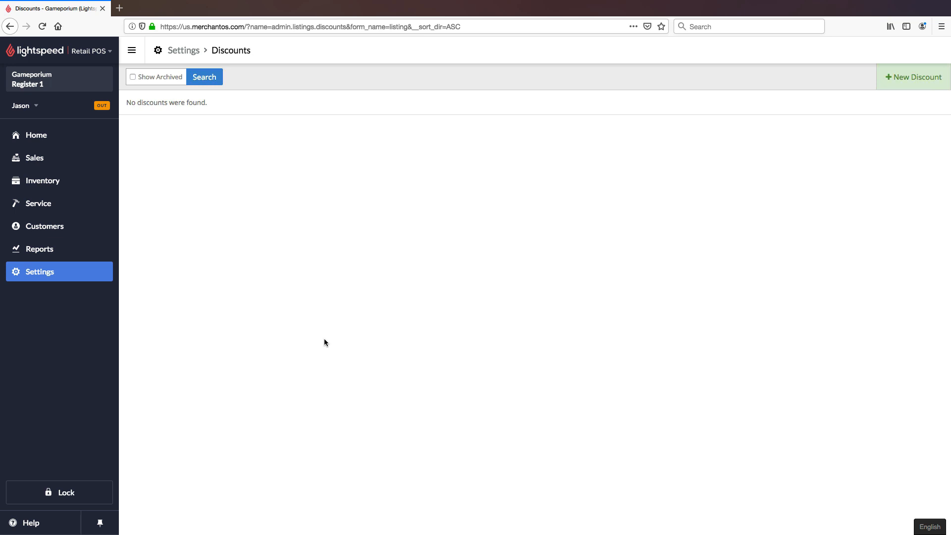
pyautogui.moveTo(781, 224)
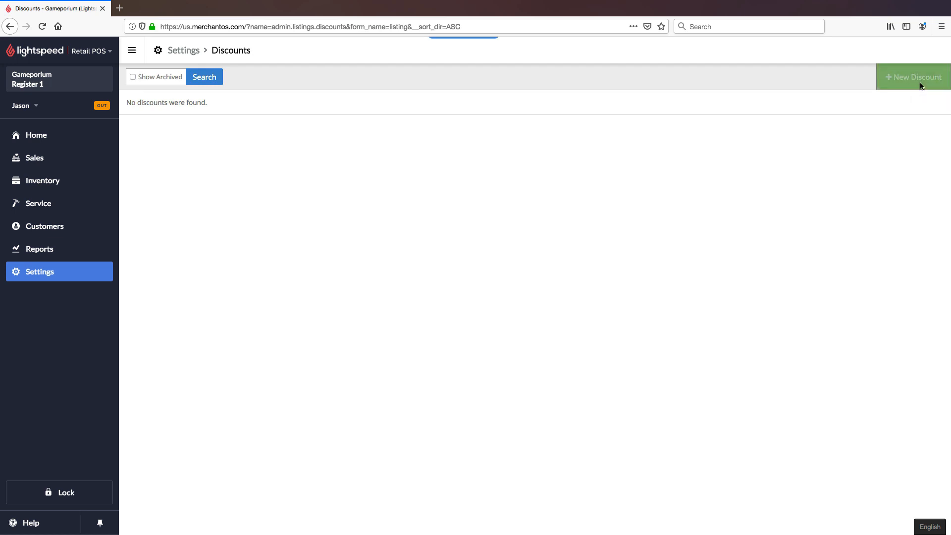
# Create a new discount, switching its type to Fixed and then back to Percent
pyautogui.click(915, 77)
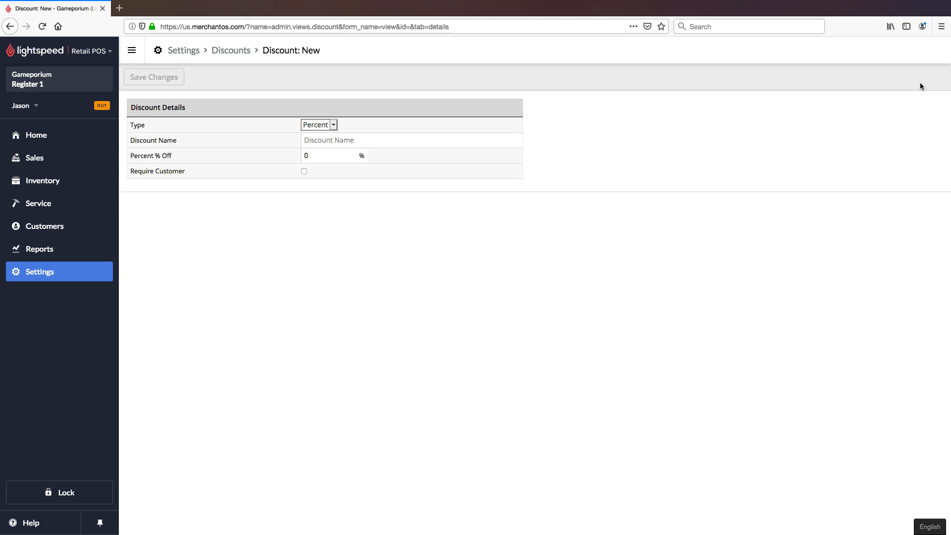
pyautogui.moveTo(335, 129)
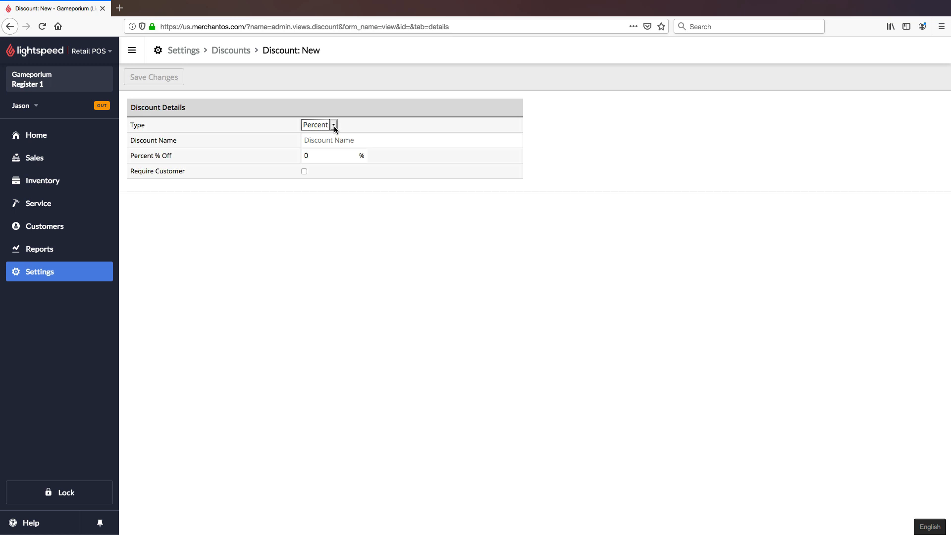
pyautogui.click(319, 125)
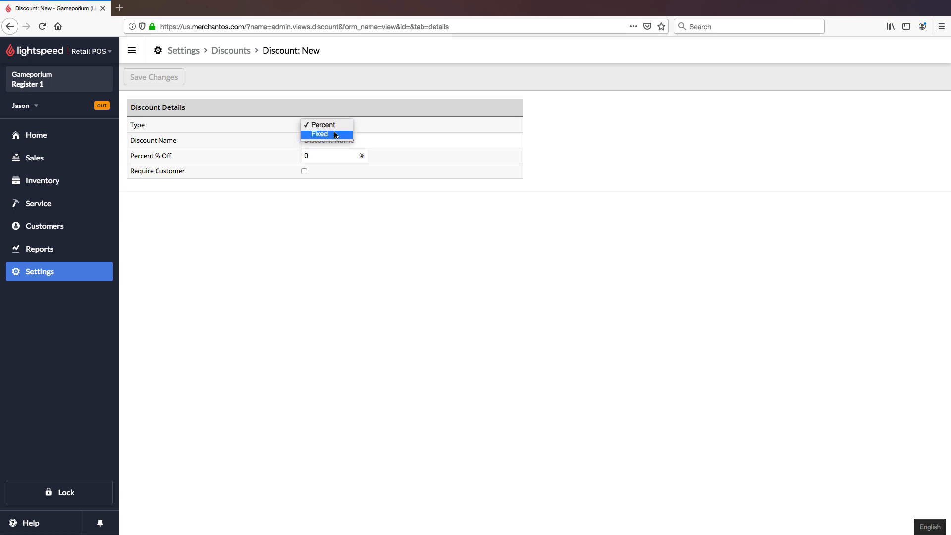
pyautogui.click(318, 133)
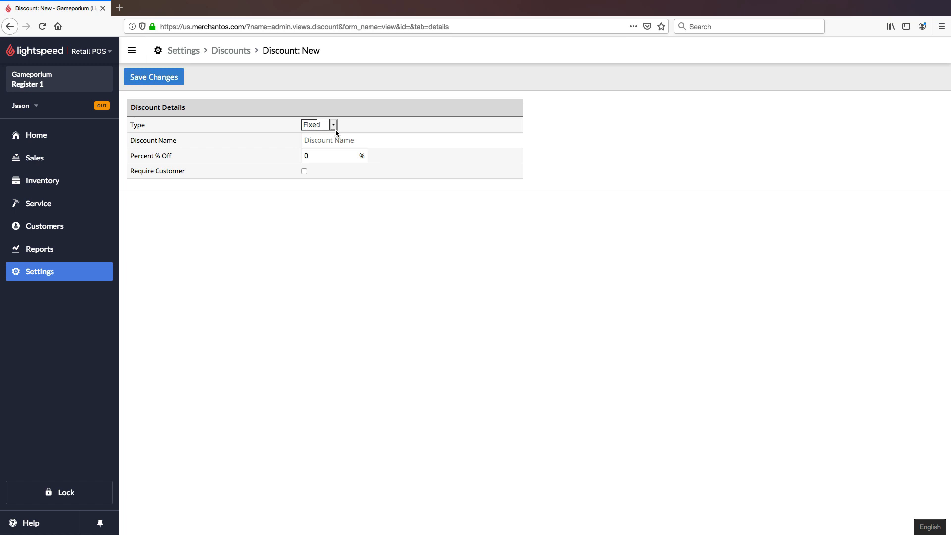
pyautogui.click(318, 124)
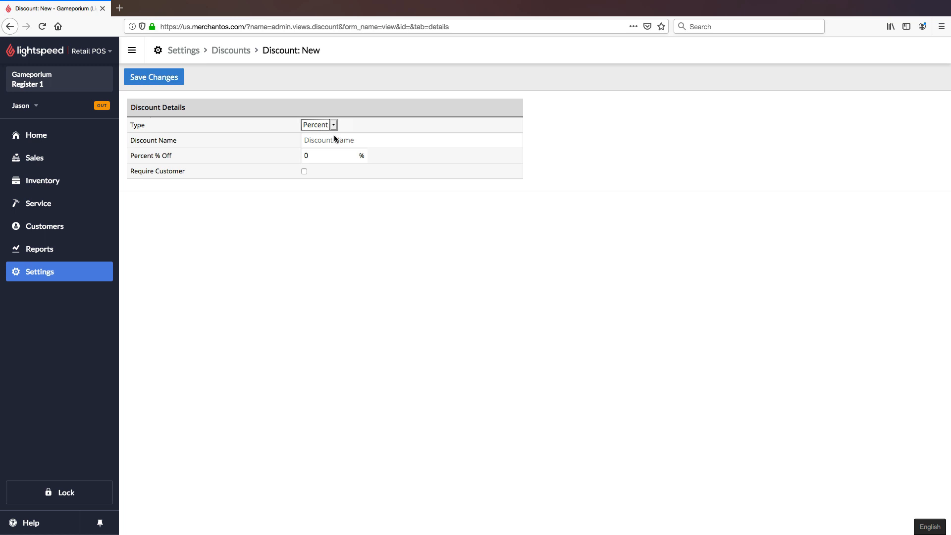
pyautogui.click(411, 140)
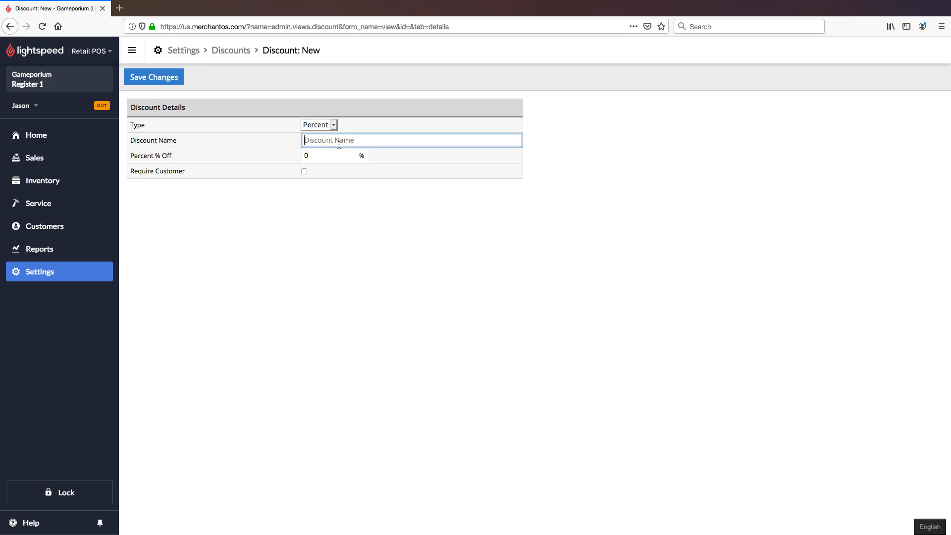
# Name the discount Friends and Family at 20% off, require a customer, and save
pyautogui.click(333, 155)
pyautogui.write('20')
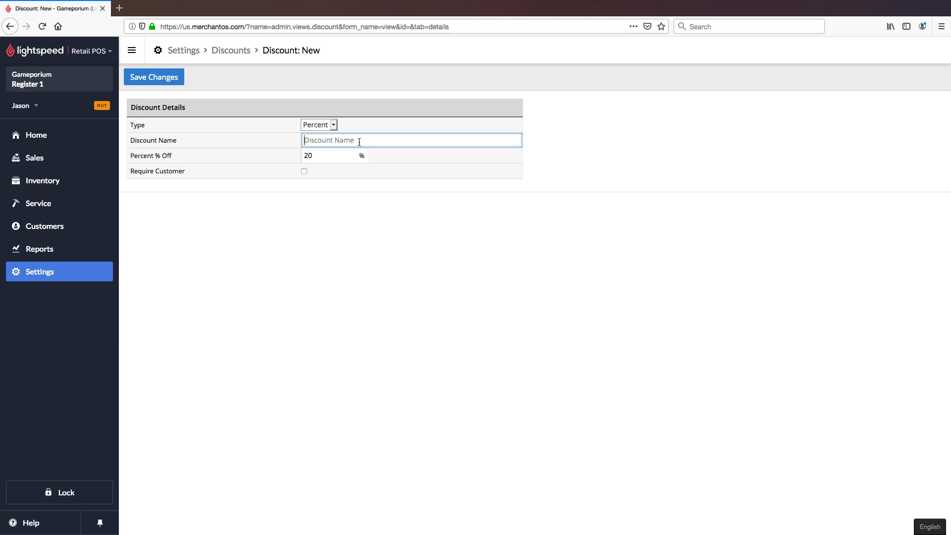
pyautogui.write('Friends and Family')
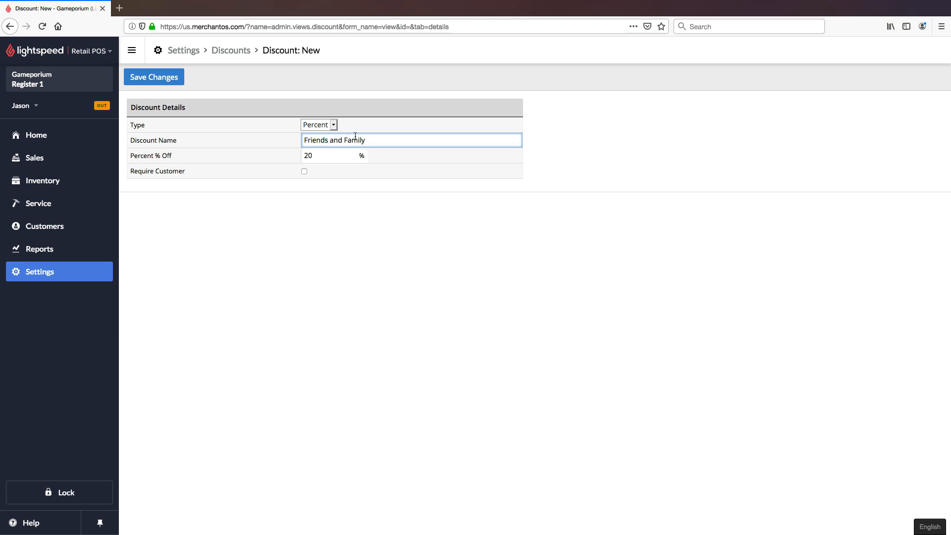
pyautogui.moveTo(189, 178)
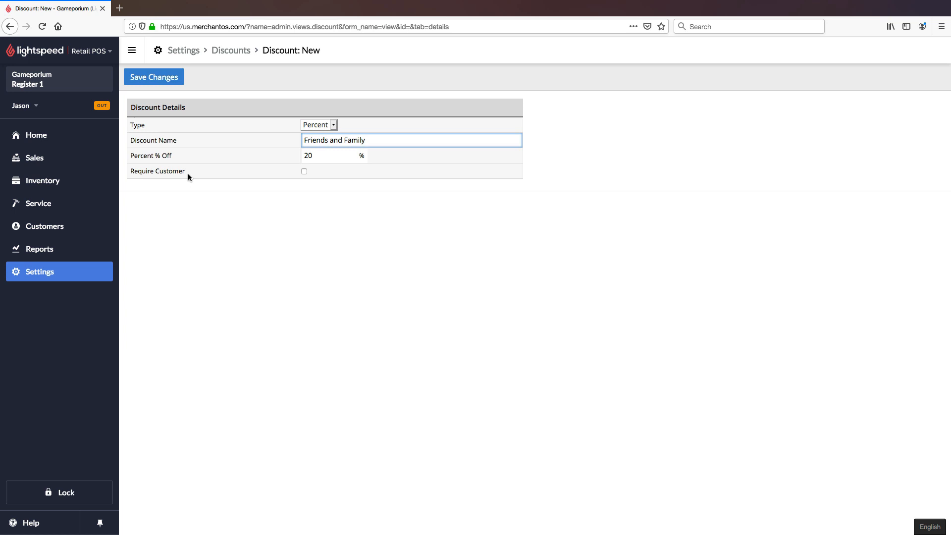
pyautogui.click(411, 141)
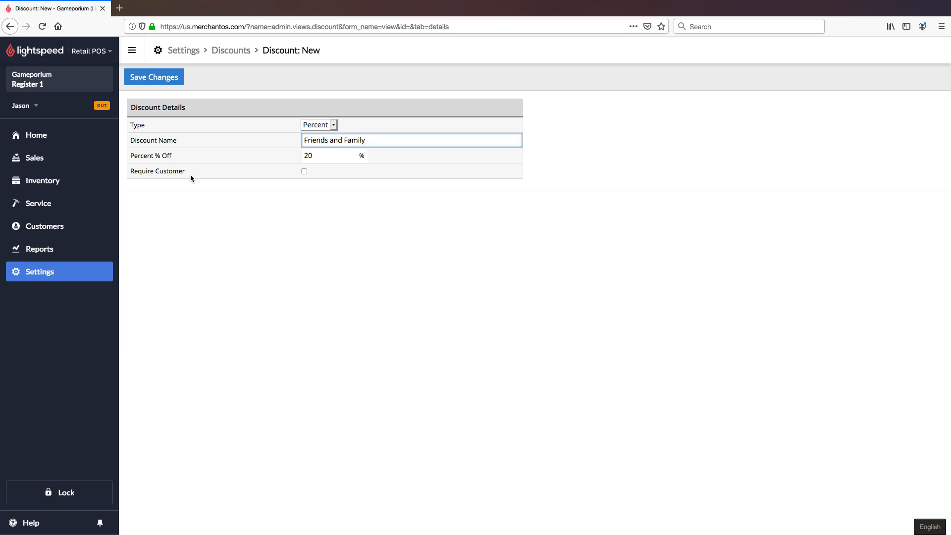
pyautogui.click(411, 140)
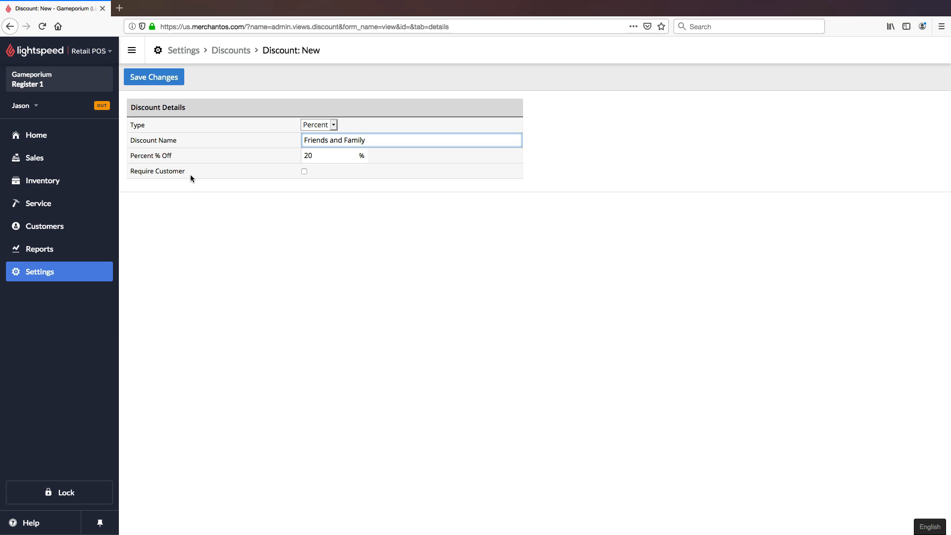
pyautogui.moveTo(213, 178)
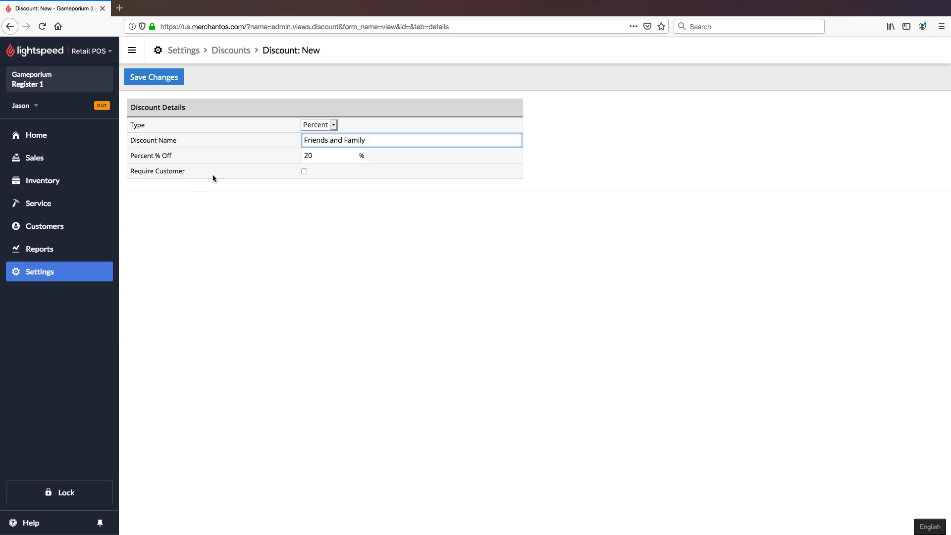
pyautogui.click(303, 171)
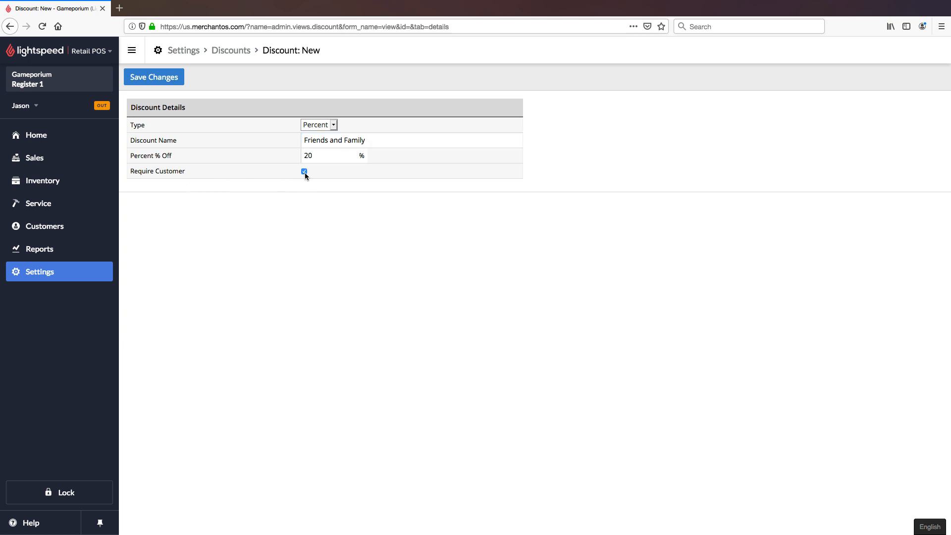
pyautogui.click(304, 170)
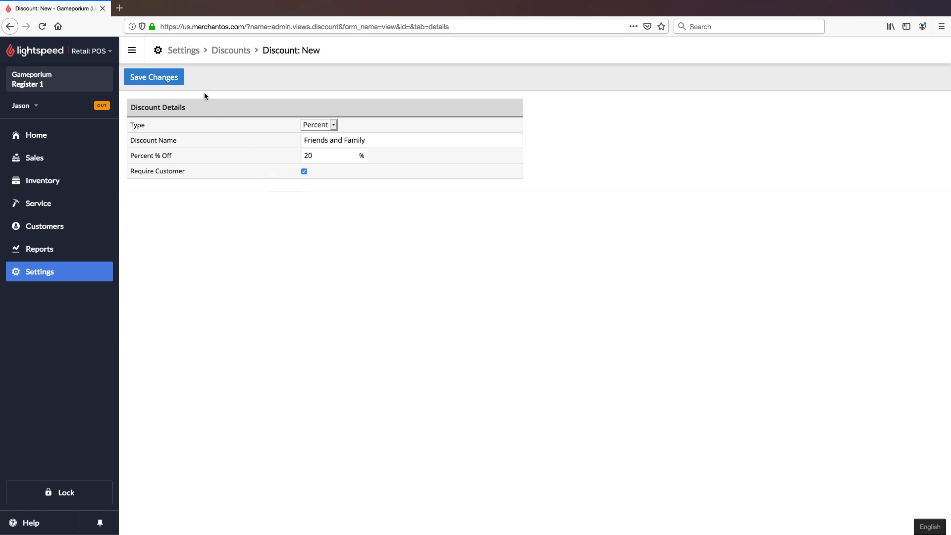
pyautogui.click(154, 76)
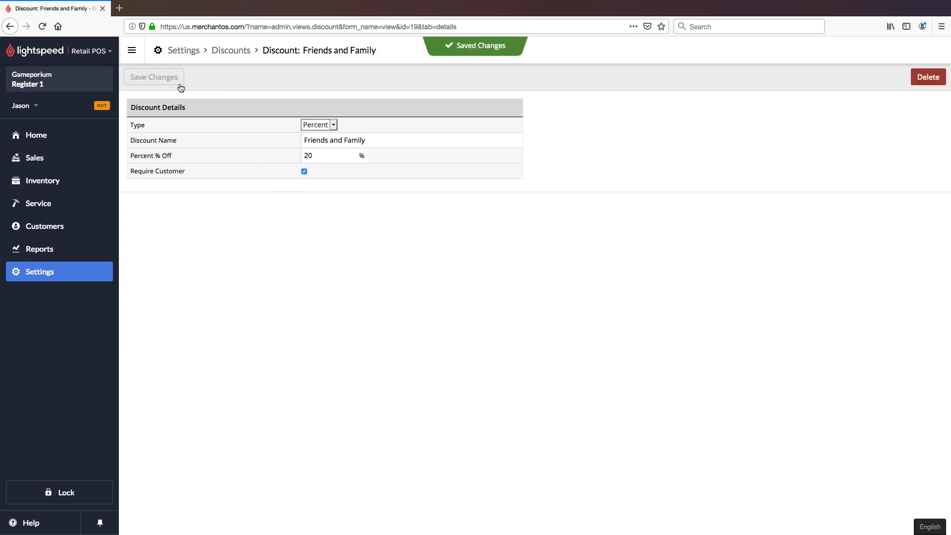
pyautogui.moveTo(232, 50)
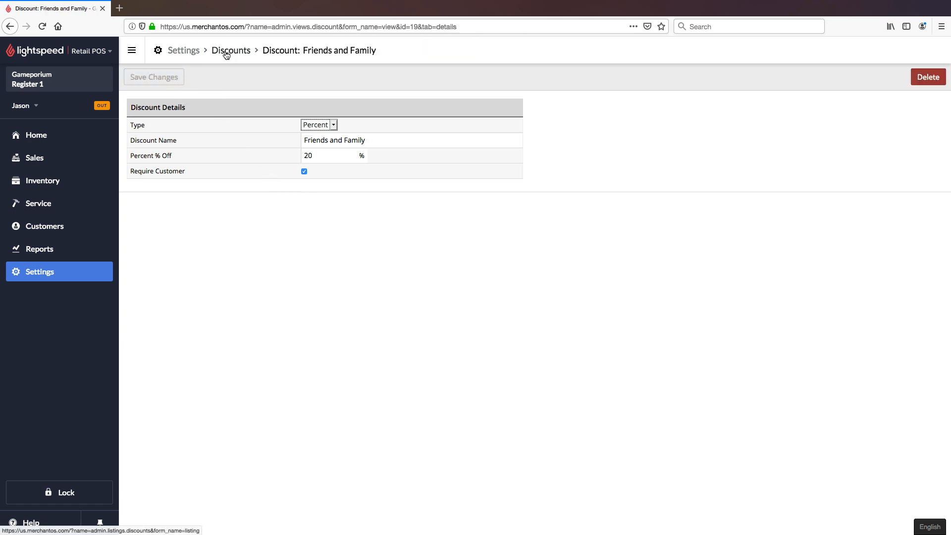
# Back in the Discounts list, create another discount with type Fixed and save it
pyautogui.click(230, 51)
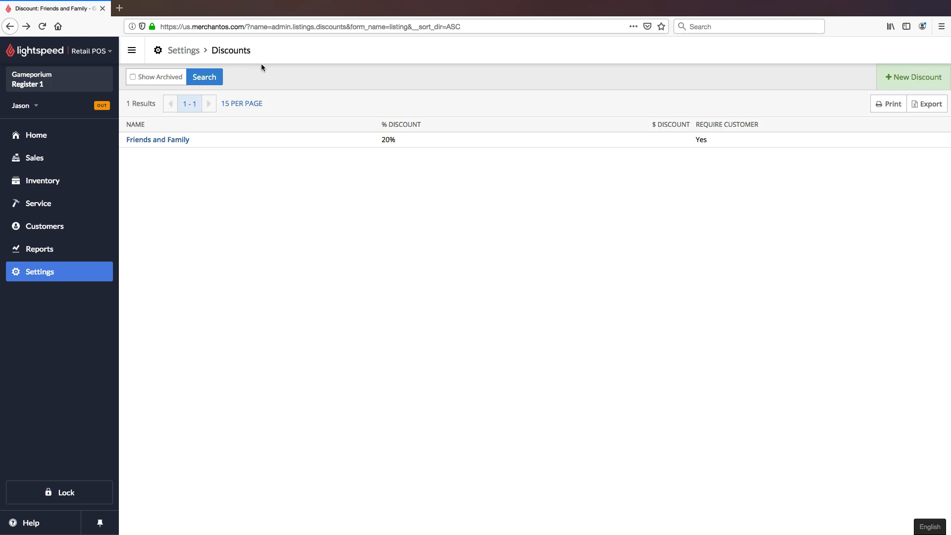
pyautogui.moveTo(284, 95)
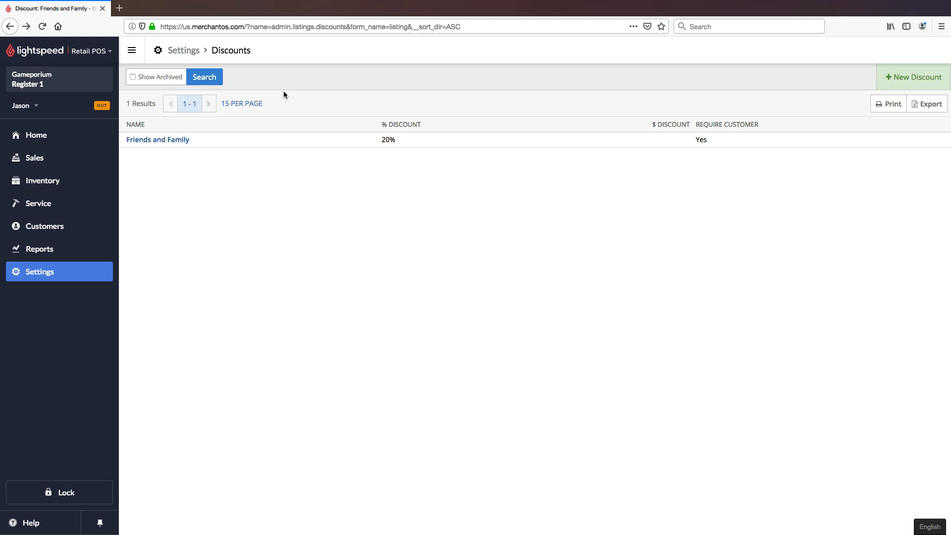
pyautogui.moveTo(913, 77)
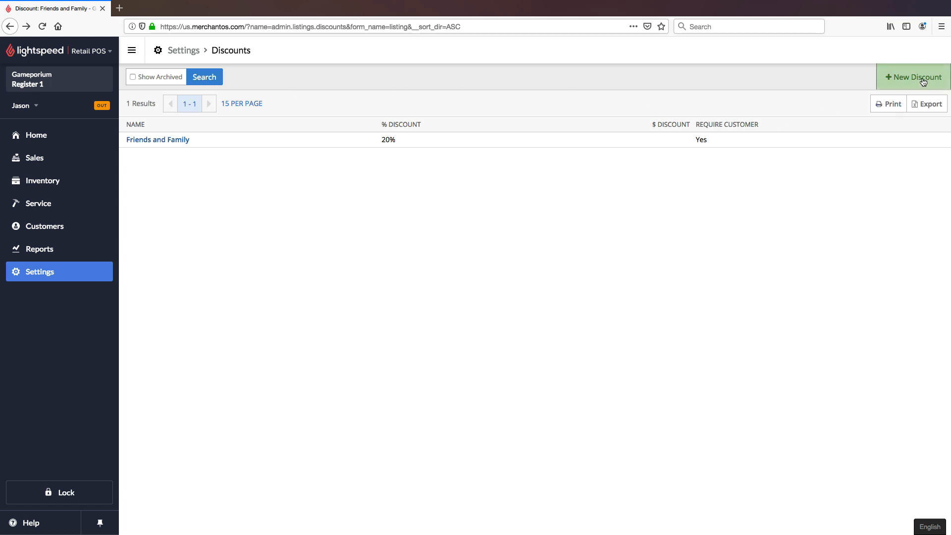
pyautogui.click(913, 78)
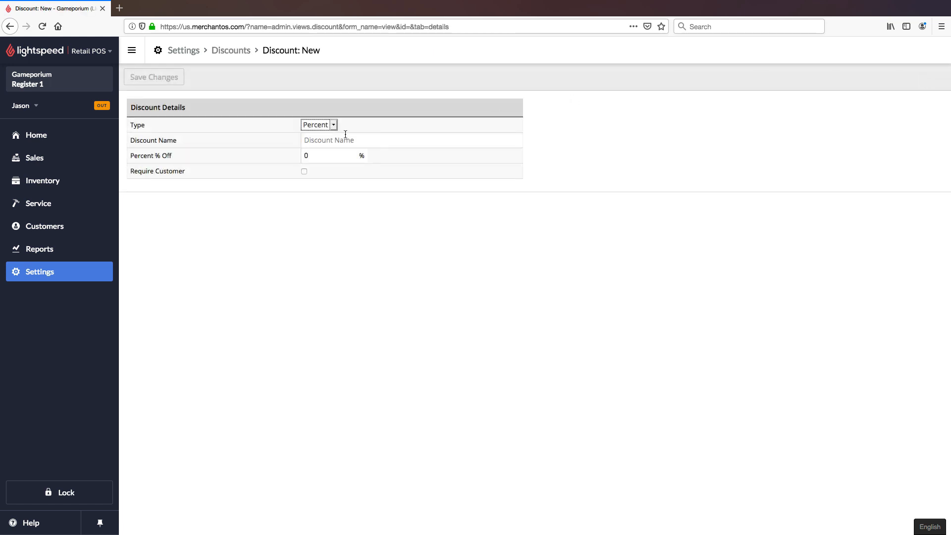
pyautogui.click(318, 125)
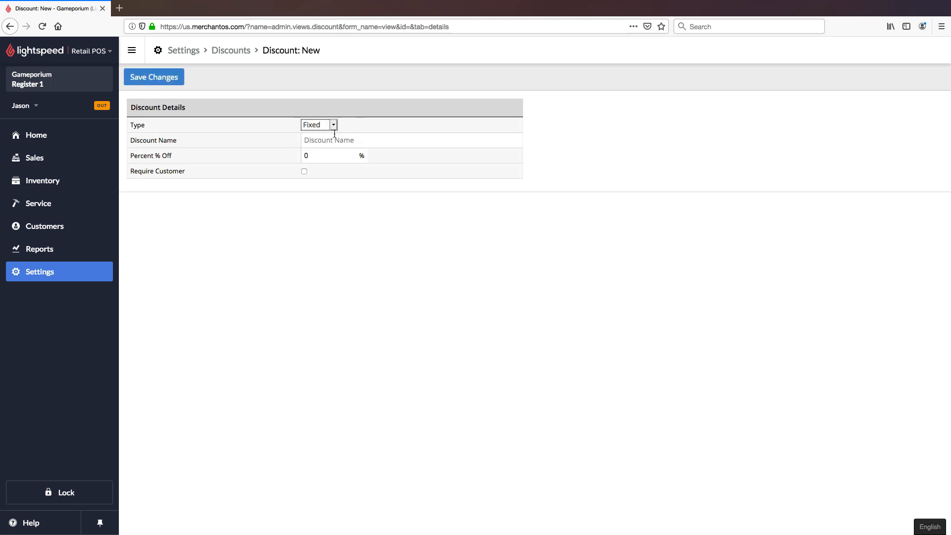
pyautogui.moveTo(153, 76)
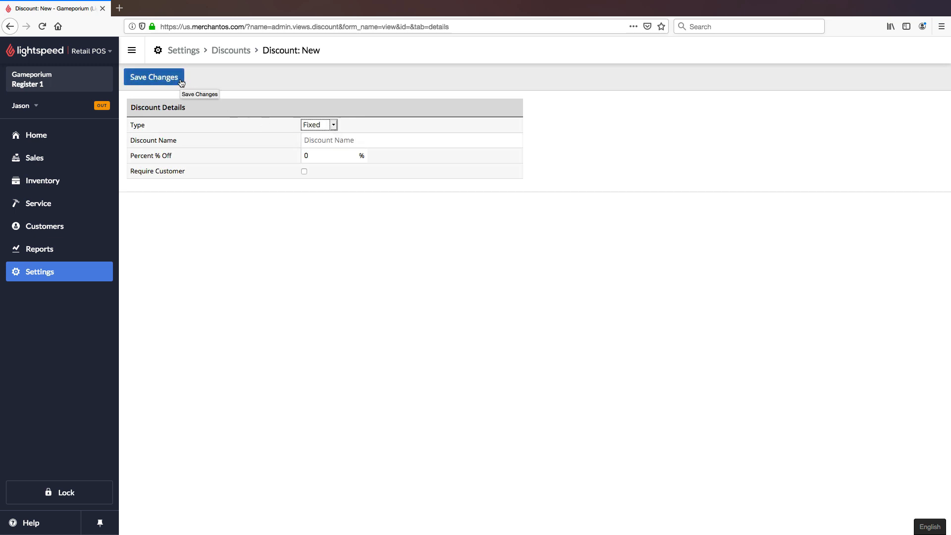
pyautogui.click(154, 76)
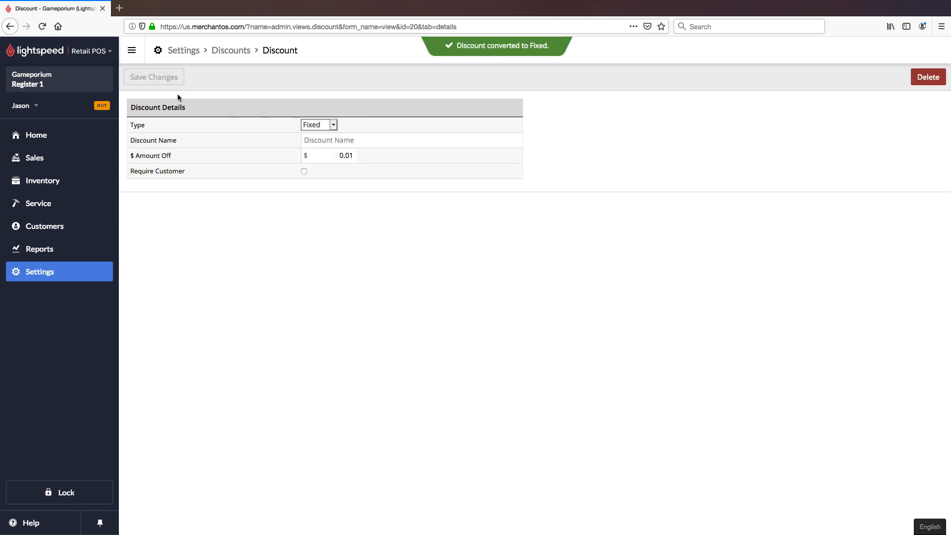
# Name the fixed discount '$10 Off Coupon' at $10.00 off, save, and return to the list
pyautogui.click(410, 140)
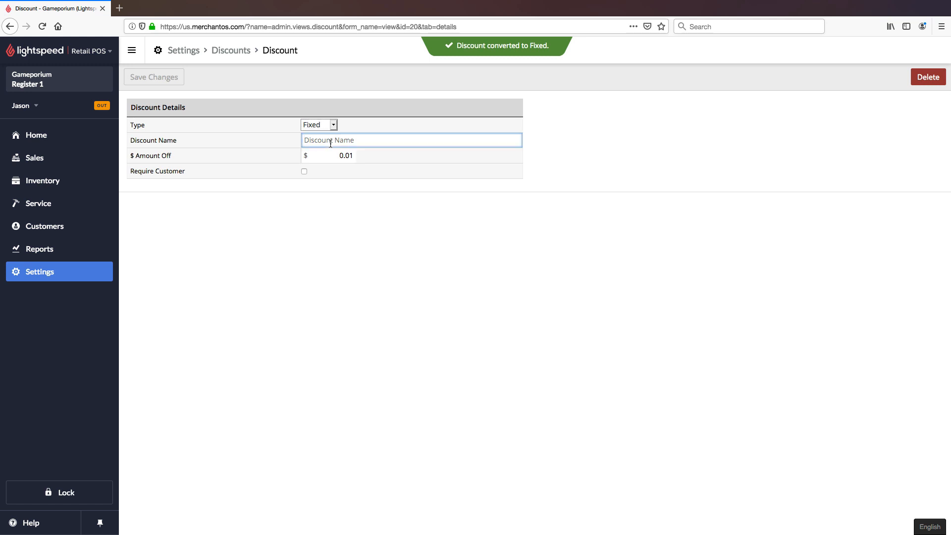
pyautogui.write('$')
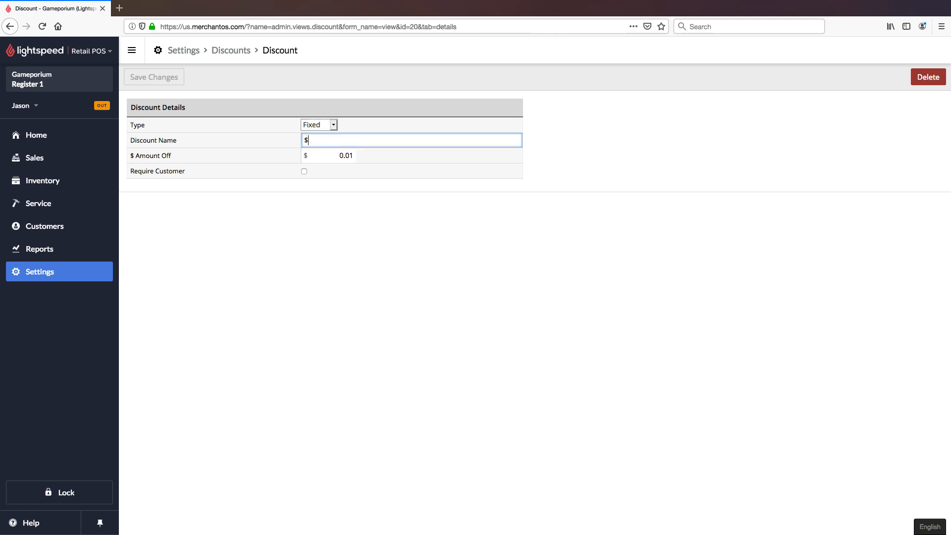
pyautogui.write('10 Off C')
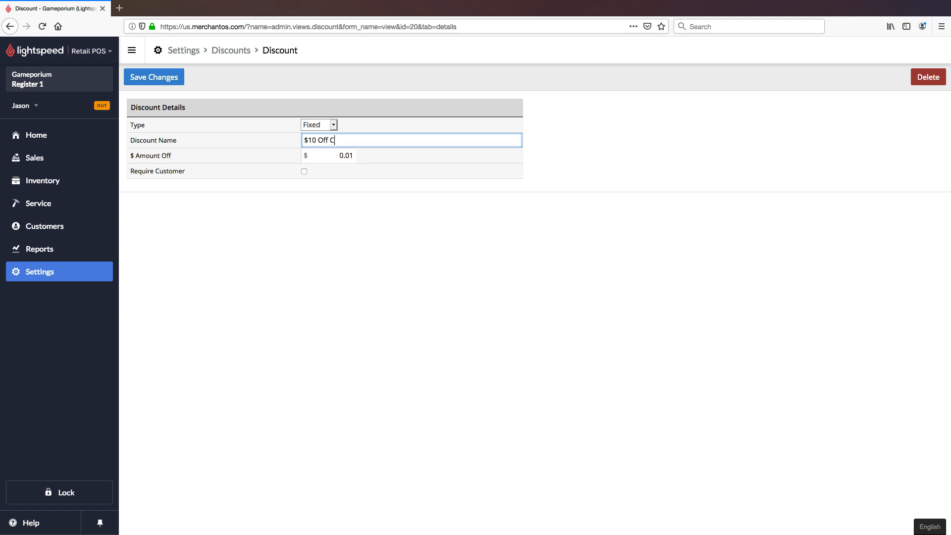
pyautogui.write('oupon')
pyautogui.click(328, 155)
pyautogui.write('10')
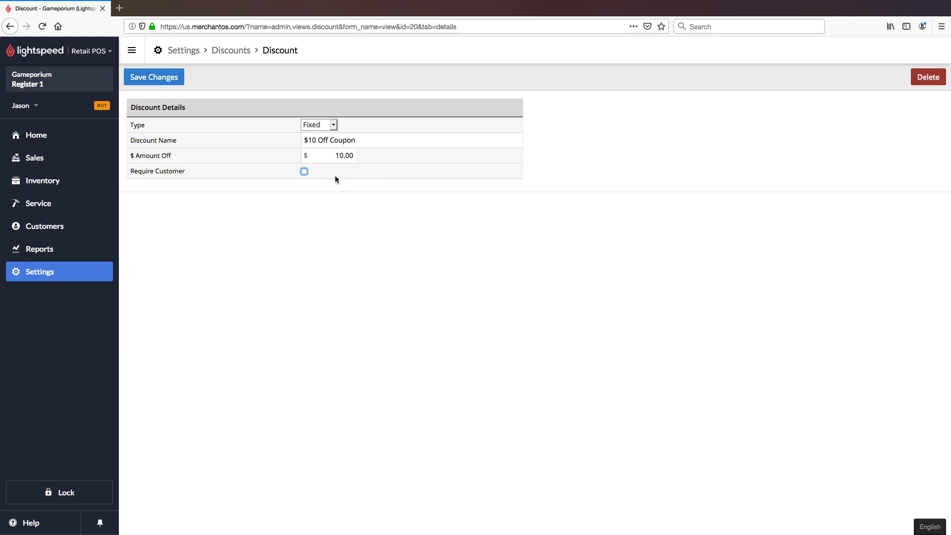
pyautogui.click(304, 171)
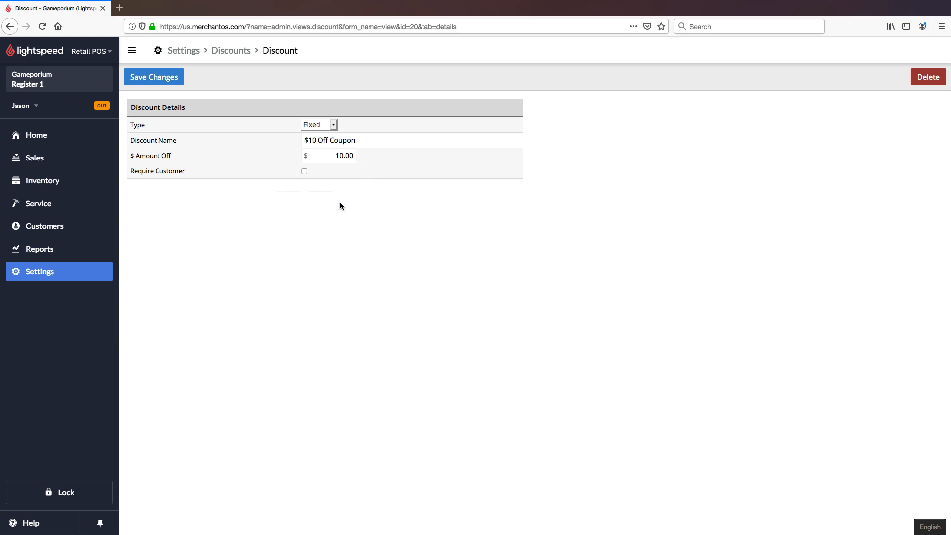
pyautogui.click(154, 76)
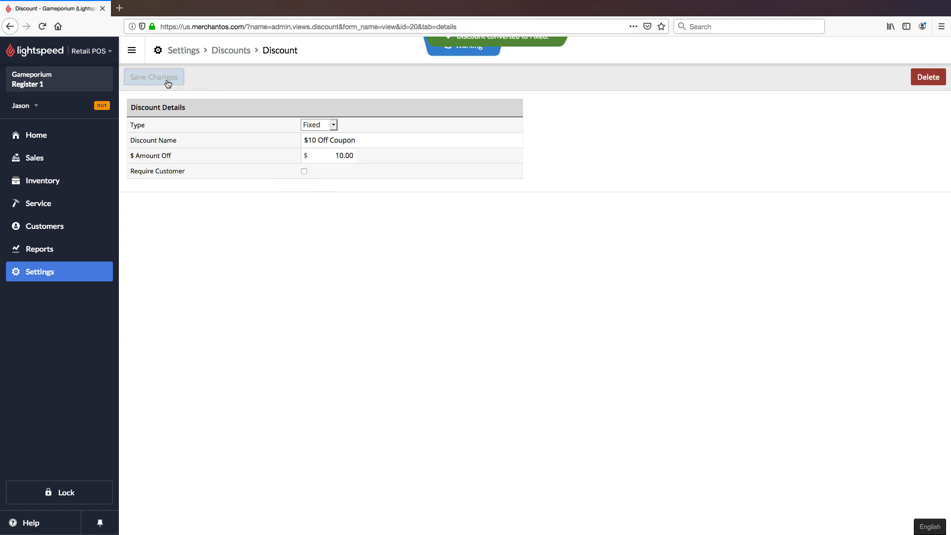
pyautogui.click(153, 77)
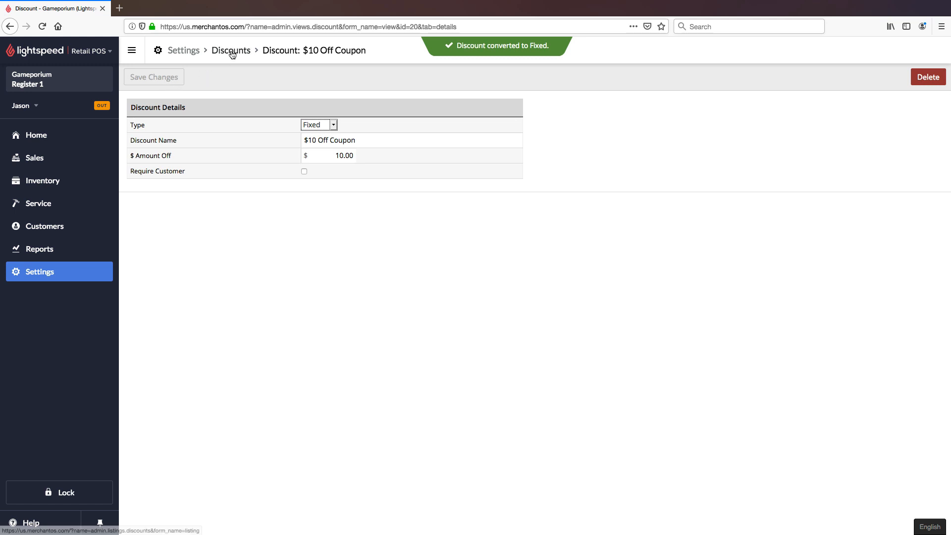
pyautogui.click(230, 50)
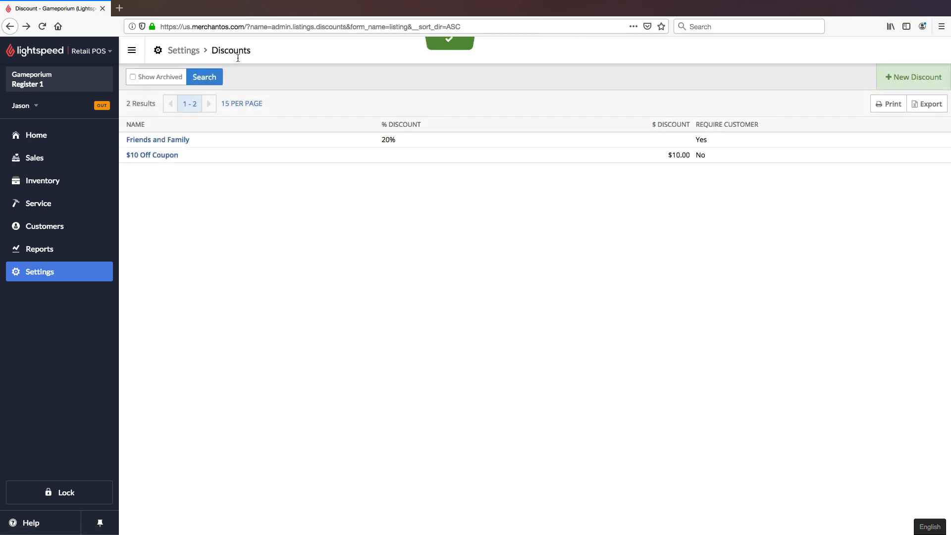
pyautogui.moveTo(401, 145)
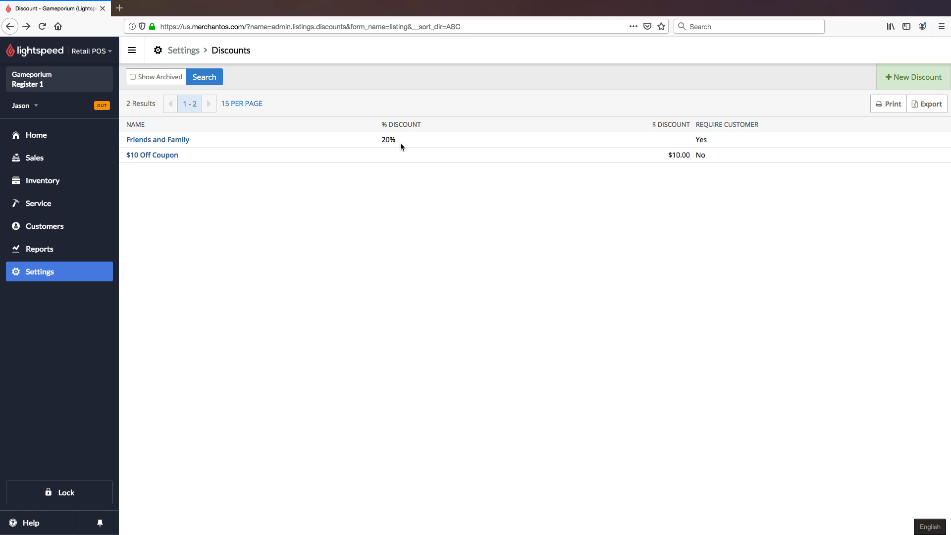
pyautogui.moveTo(677, 164)
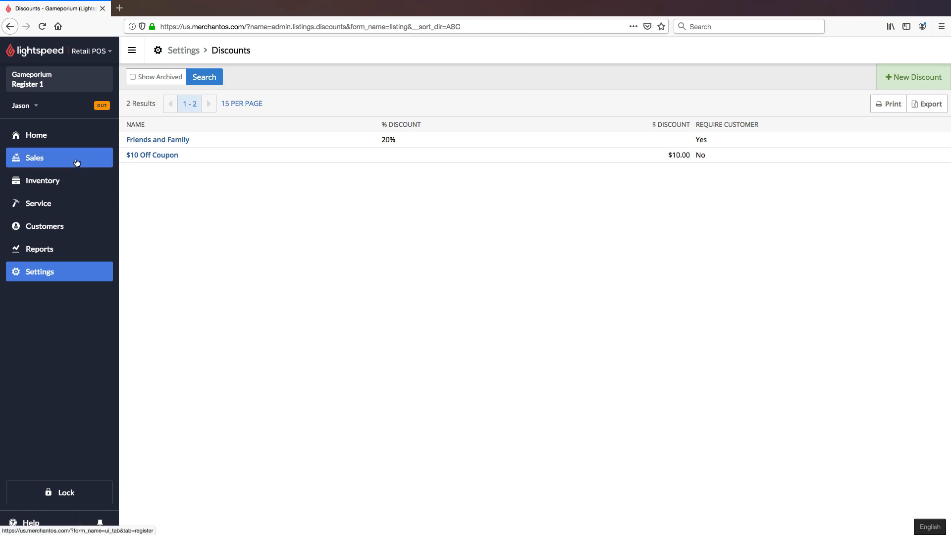
# Start a new sale in Sales and add Rising Sun, Gloomhaven and Viticulture
pyautogui.click(35, 158)
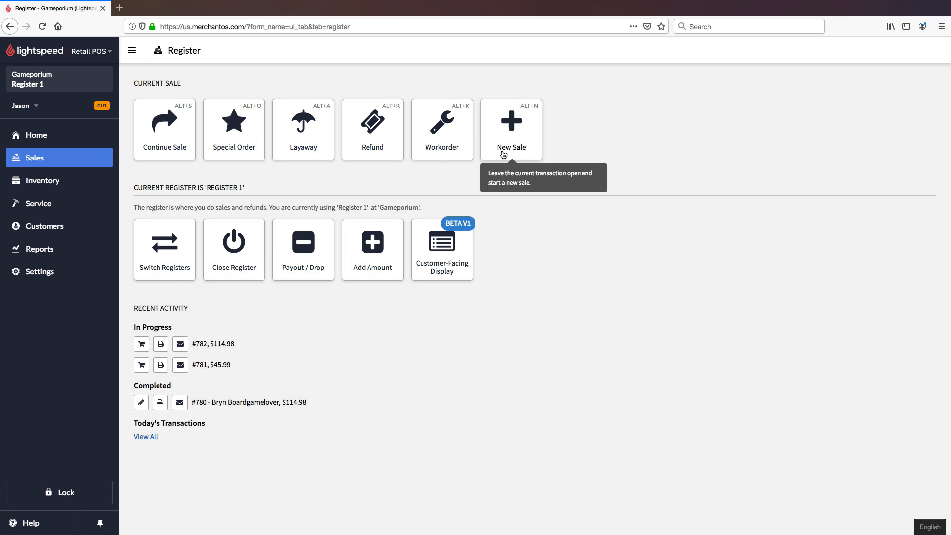
pyautogui.click(511, 130)
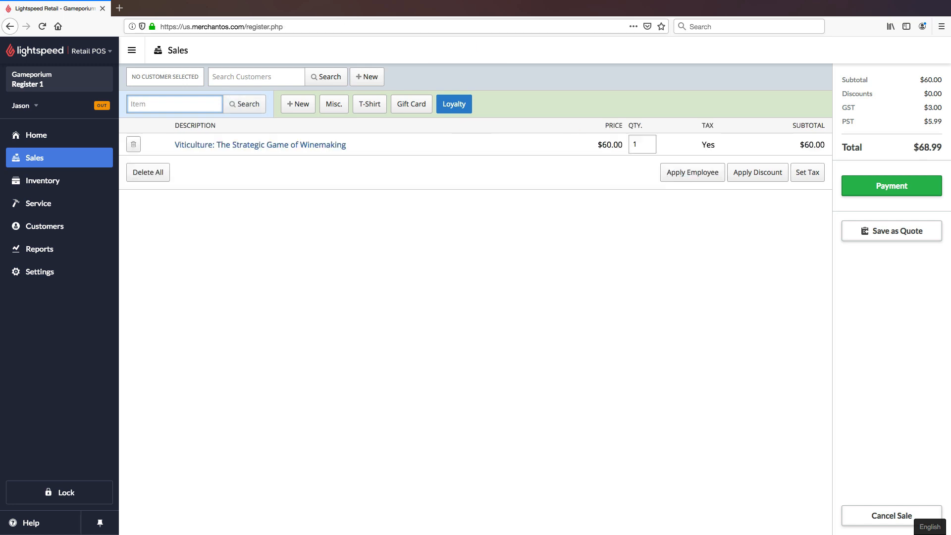
pyautogui.click(244, 103)
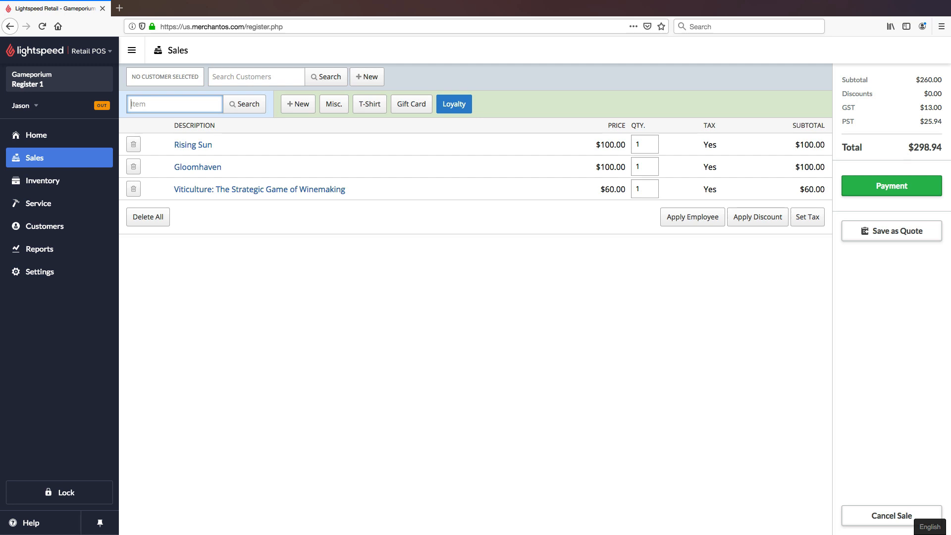
pyautogui.moveTo(222, 142)
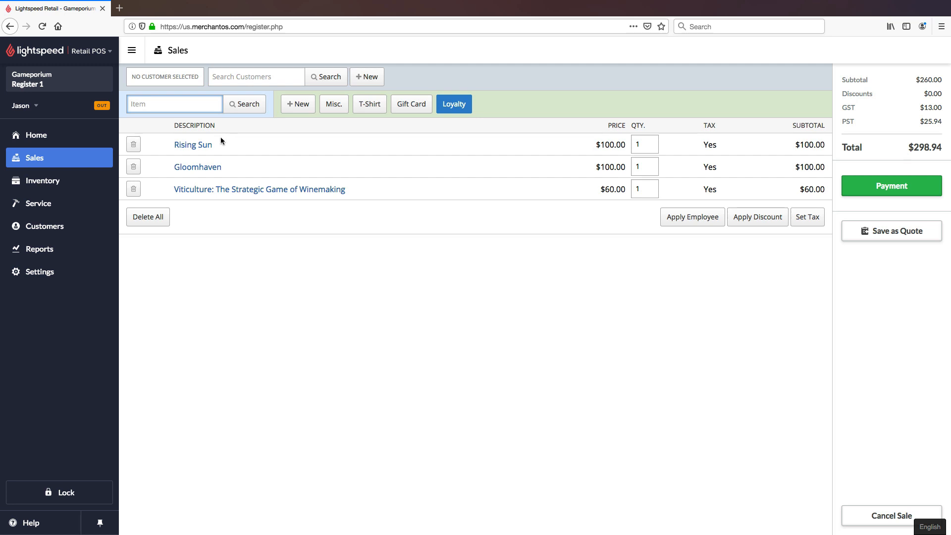
pyautogui.moveTo(227, 141)
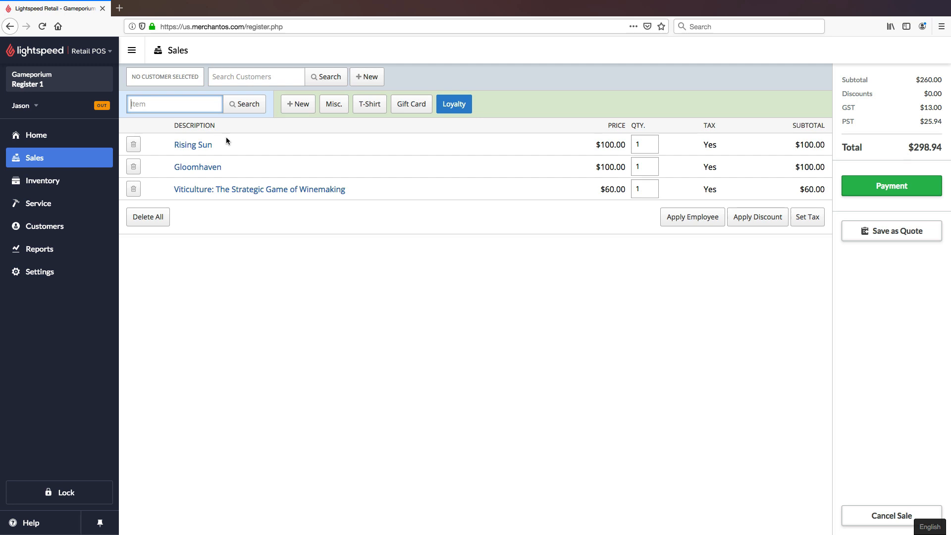
# Apply the $10 Off Coupon to the Rising Sun line, lowering it to $90.00
pyautogui.click(193, 144)
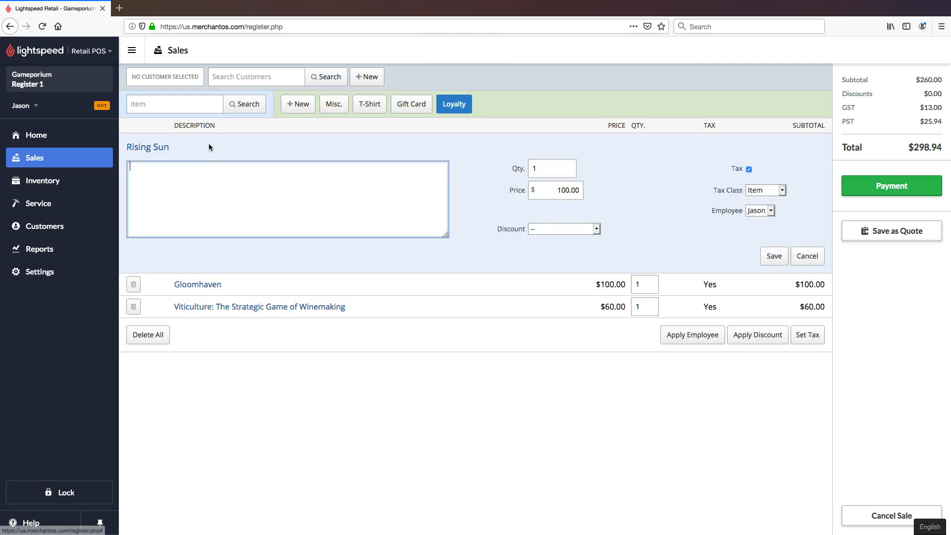
pyautogui.moveTo(596, 229)
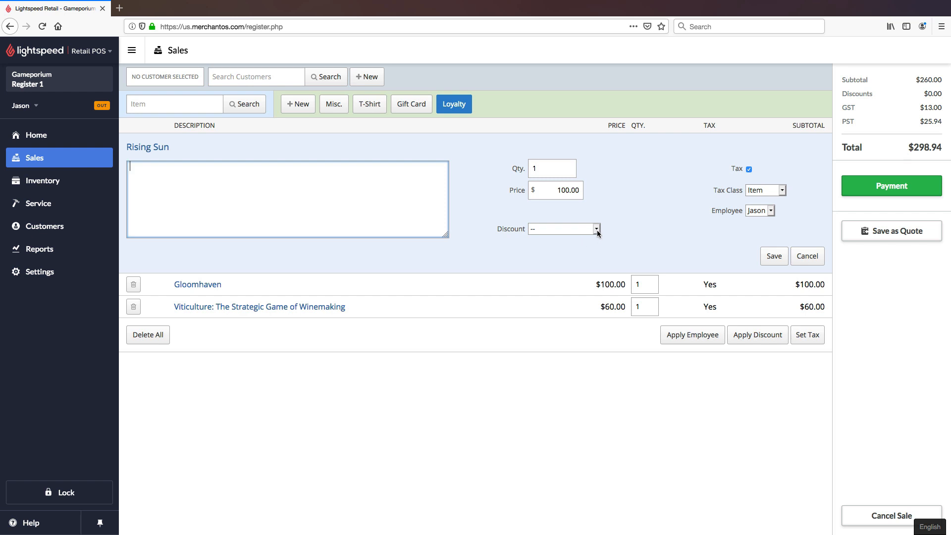
pyautogui.click(594, 228)
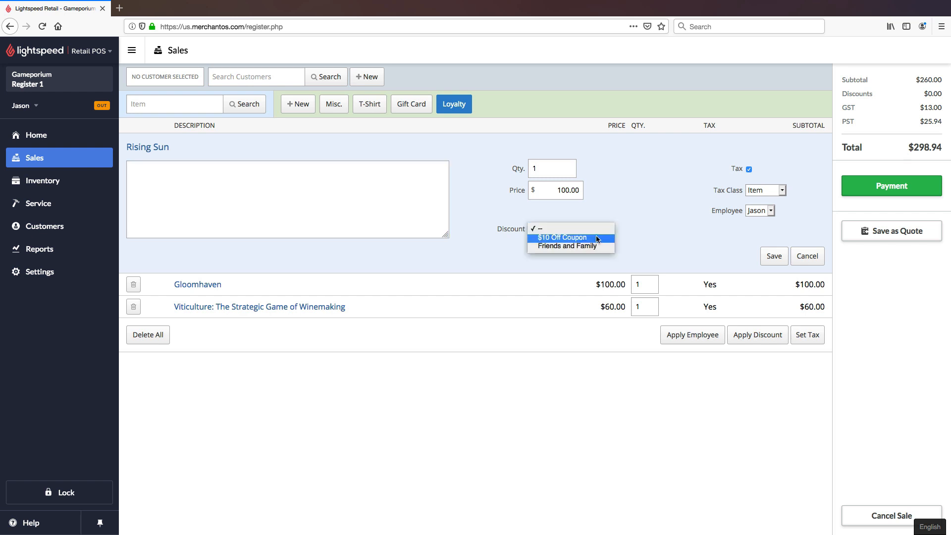
pyautogui.click(561, 237)
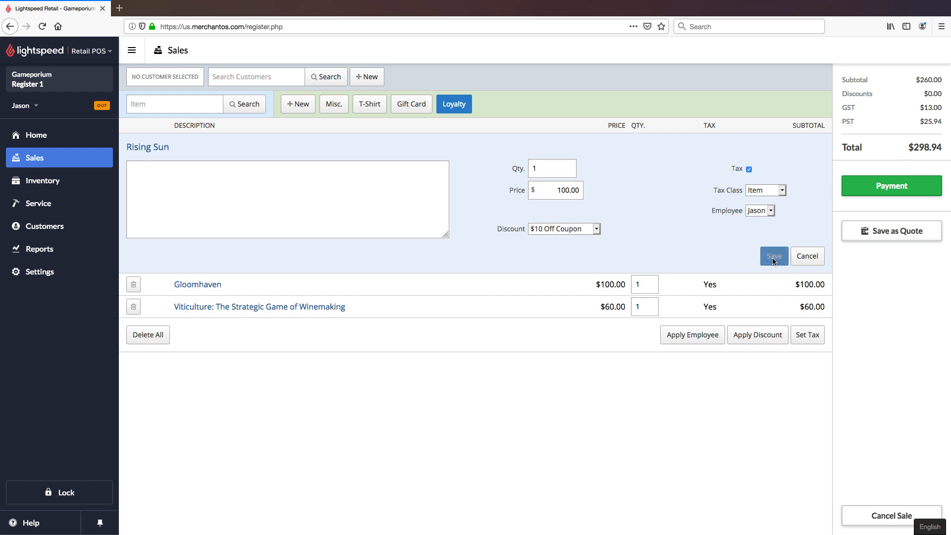
pyautogui.click(773, 255)
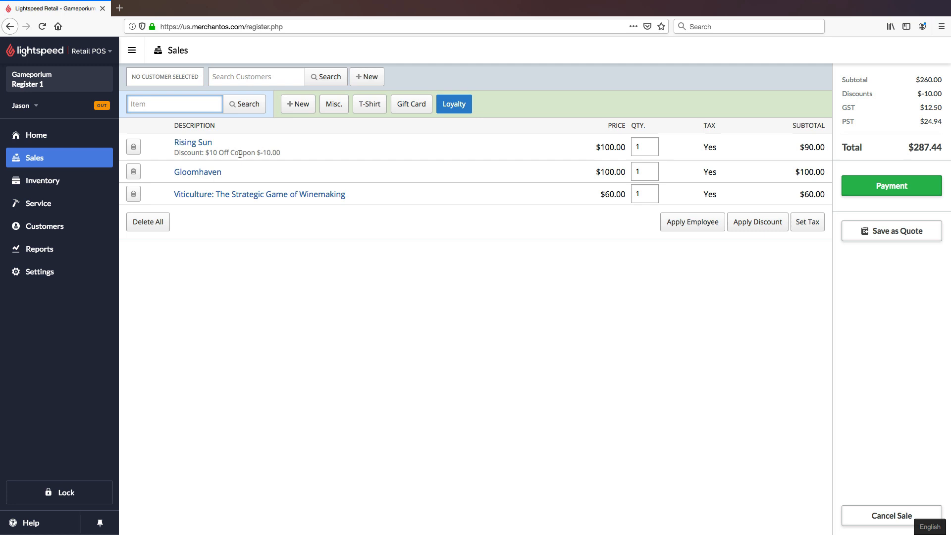
pyautogui.moveTo(291, 157)
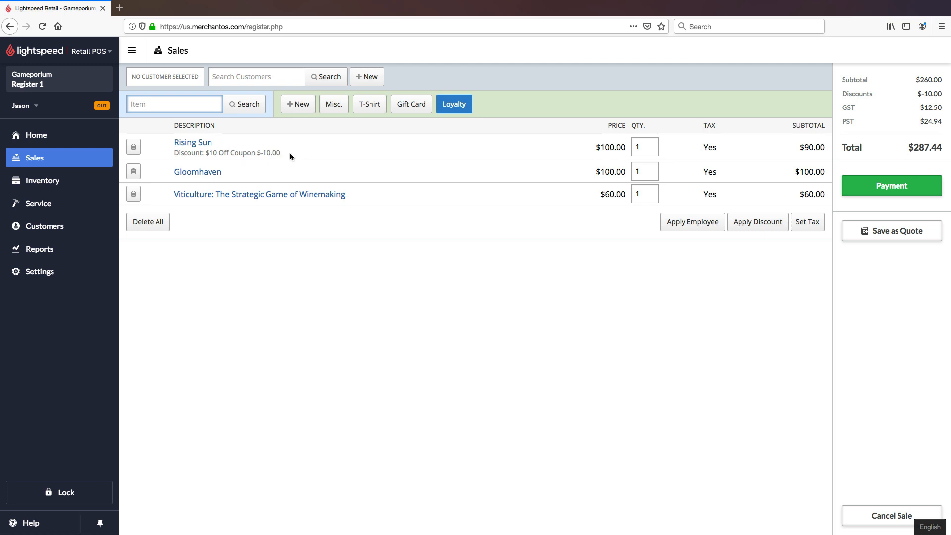
pyautogui.moveTo(610, 156)
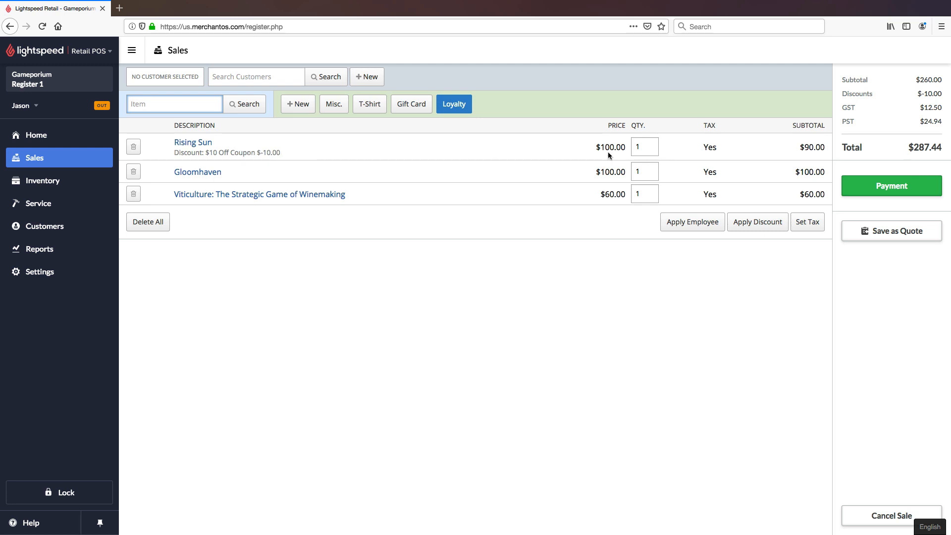
pyautogui.moveTo(808, 148)
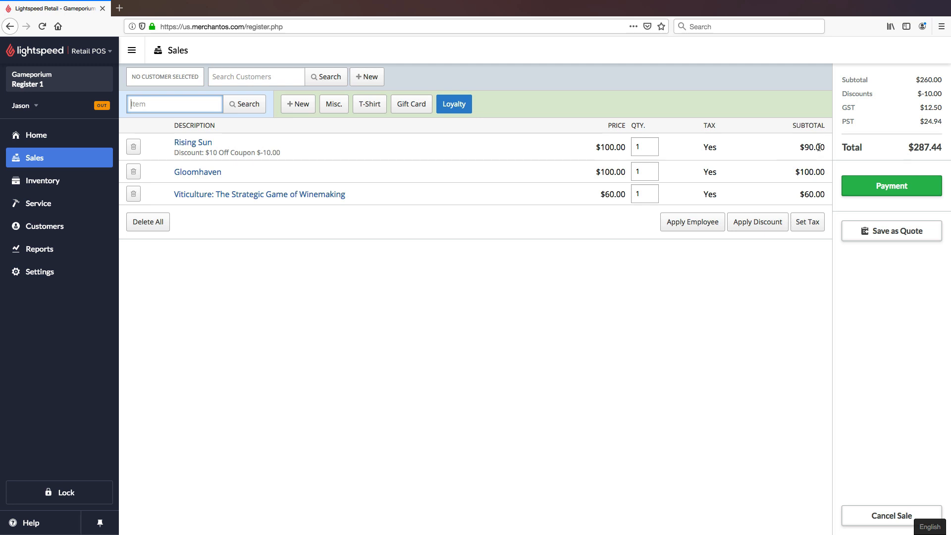
pyautogui.moveTo(903, 80)
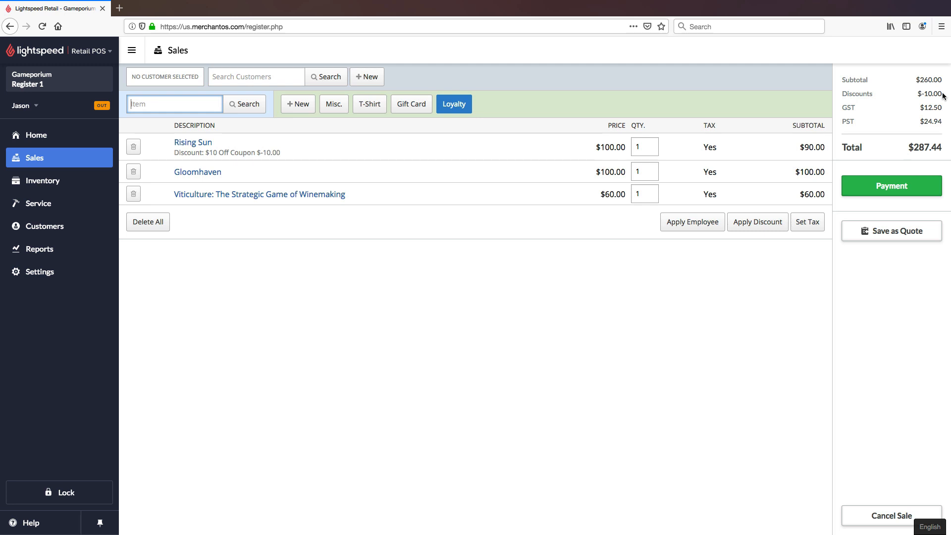
pyautogui.moveTo(325, 190)
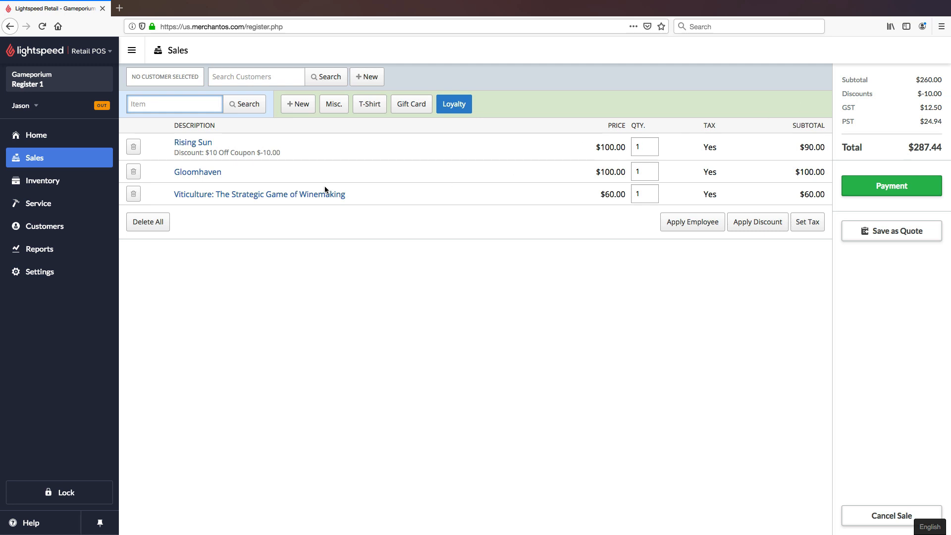
pyautogui.click(197, 172)
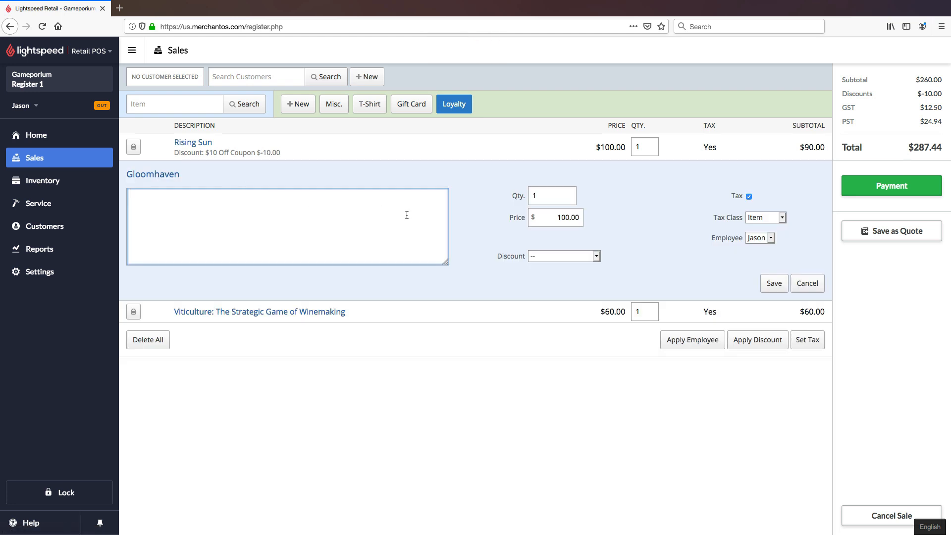
pyautogui.click(561, 256)
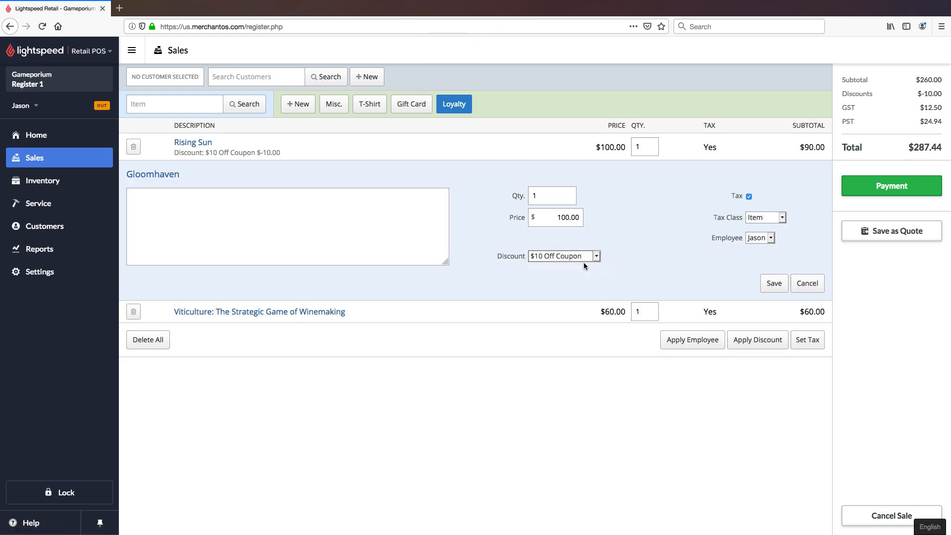
pyautogui.click(773, 284)
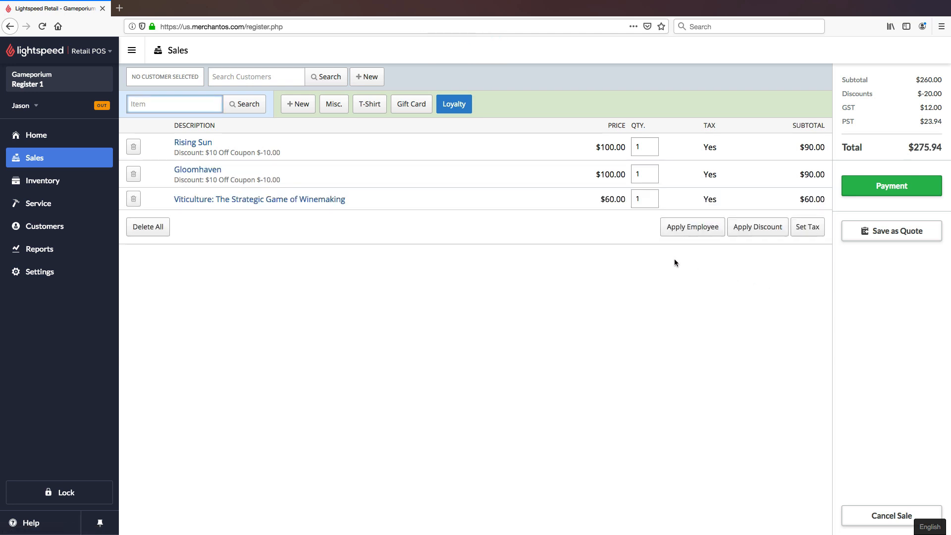
pyautogui.click(259, 199)
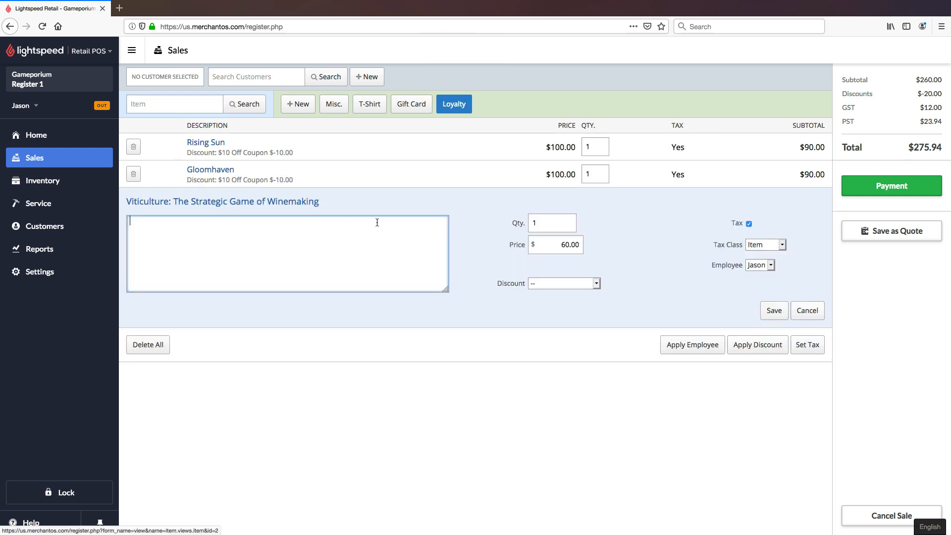
pyautogui.click(561, 283)
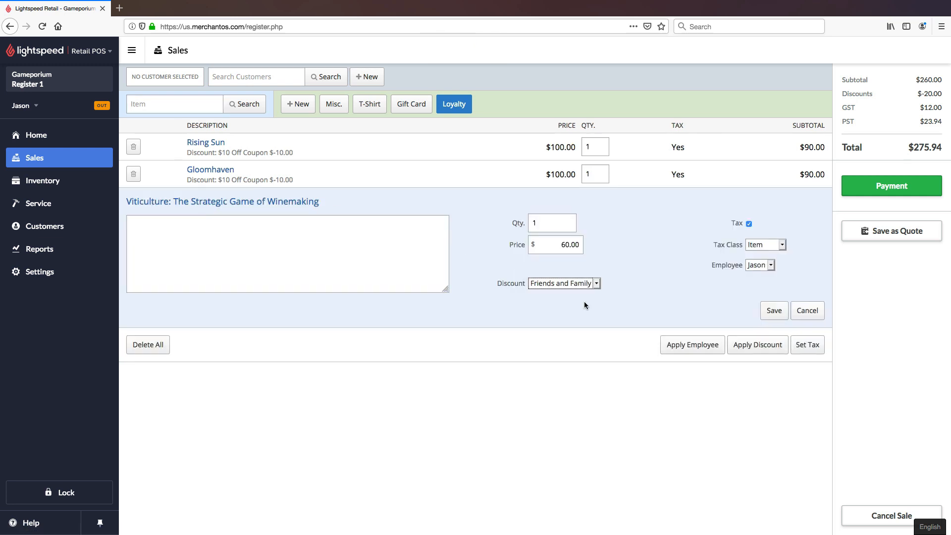
pyautogui.click(773, 310)
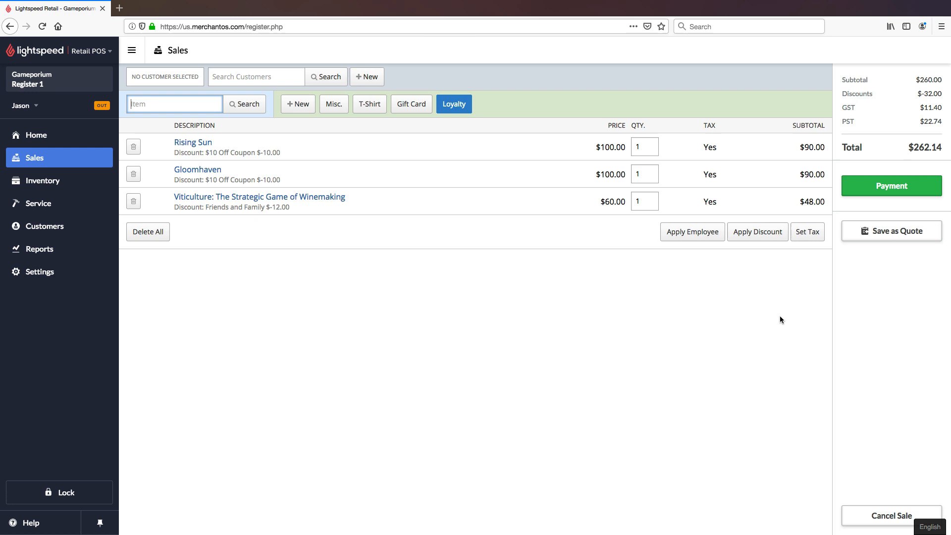
pyautogui.moveTo(679, 308)
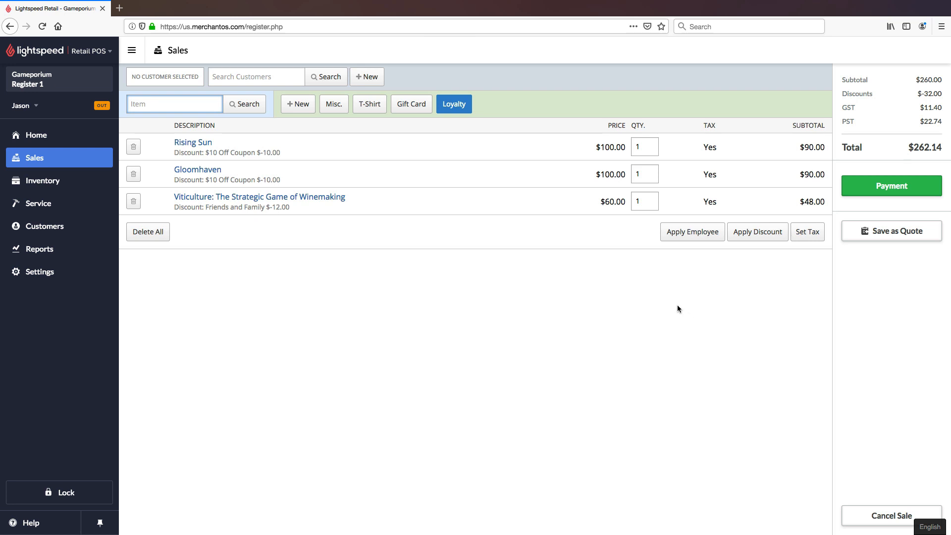
pyautogui.moveTo(521, 286)
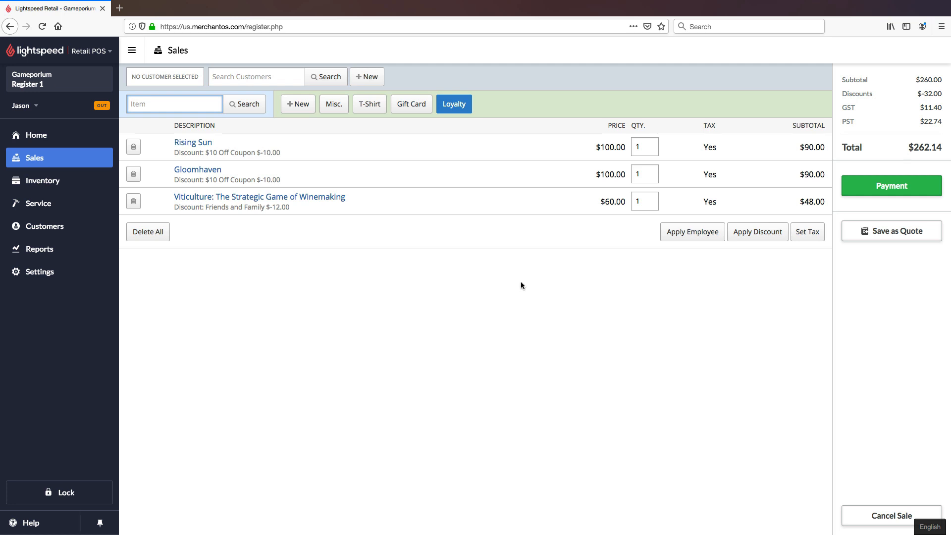
pyautogui.moveTo(246, 103)
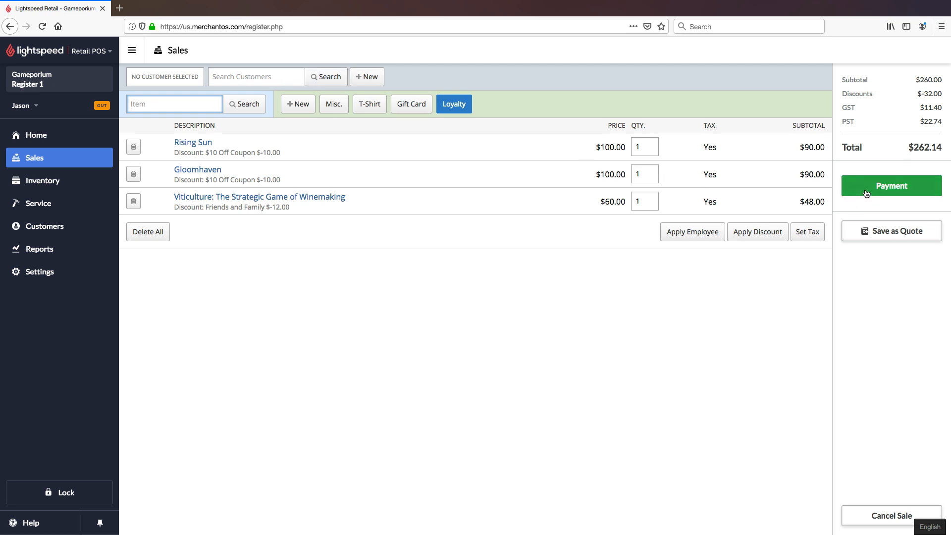
pyautogui.click(891, 186)
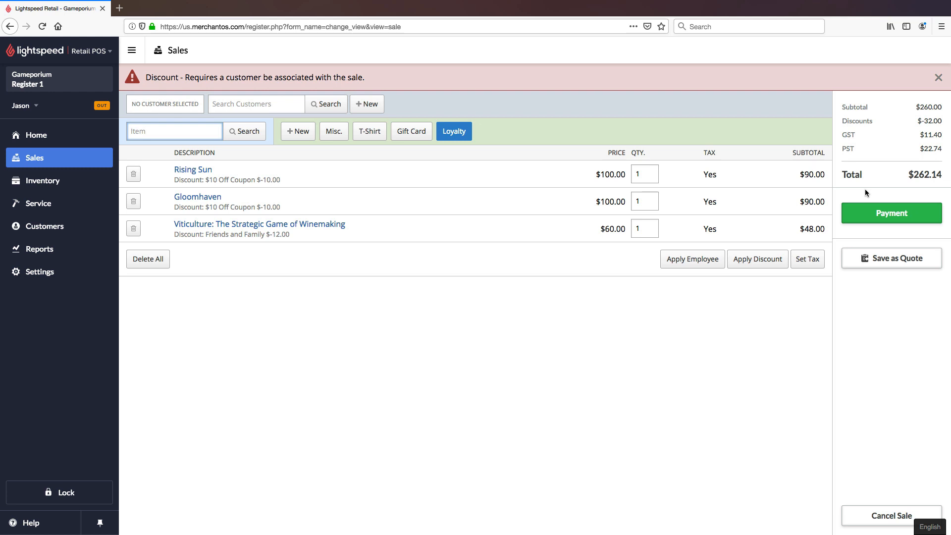
pyautogui.click(939, 77)
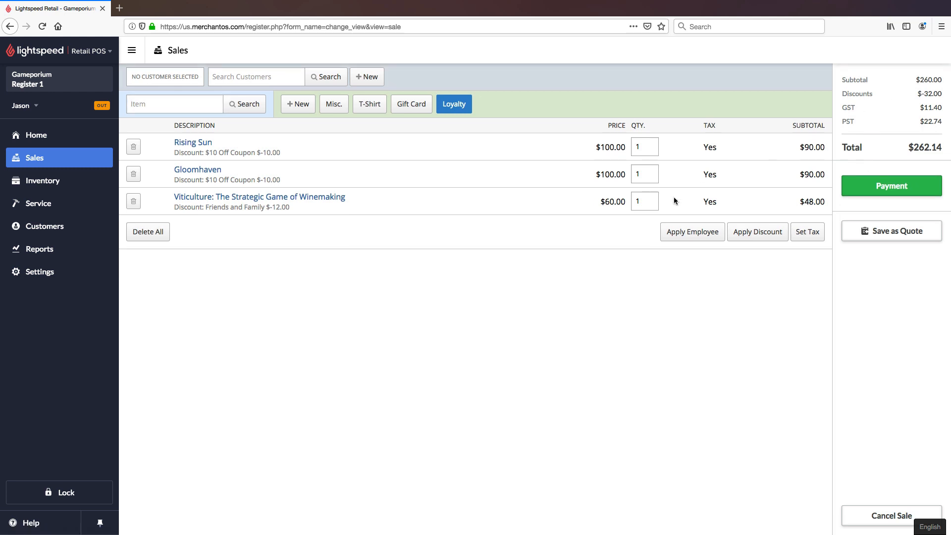
pyautogui.moveTo(757, 232)
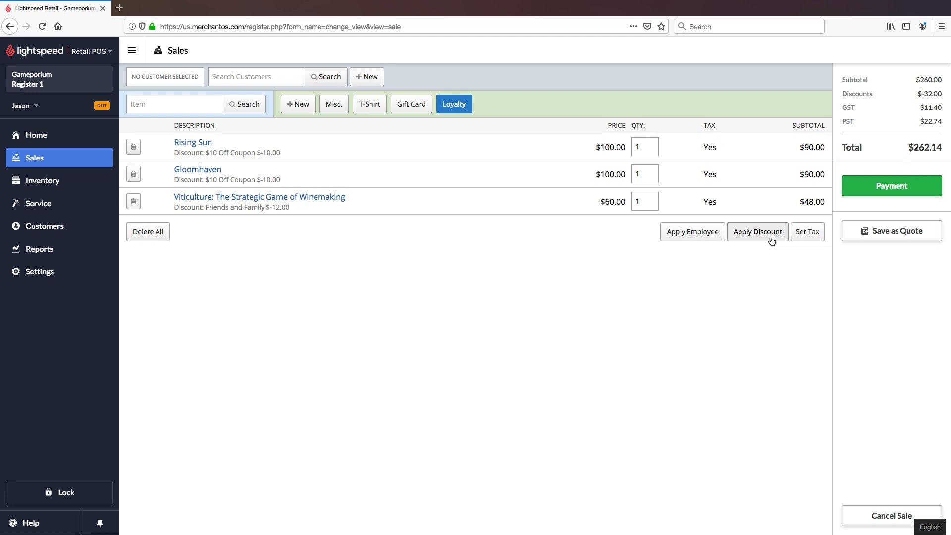
# Apply 'None / Clear All' sale-wide to remove all discounts, restoring $298.94
pyautogui.click(757, 232)
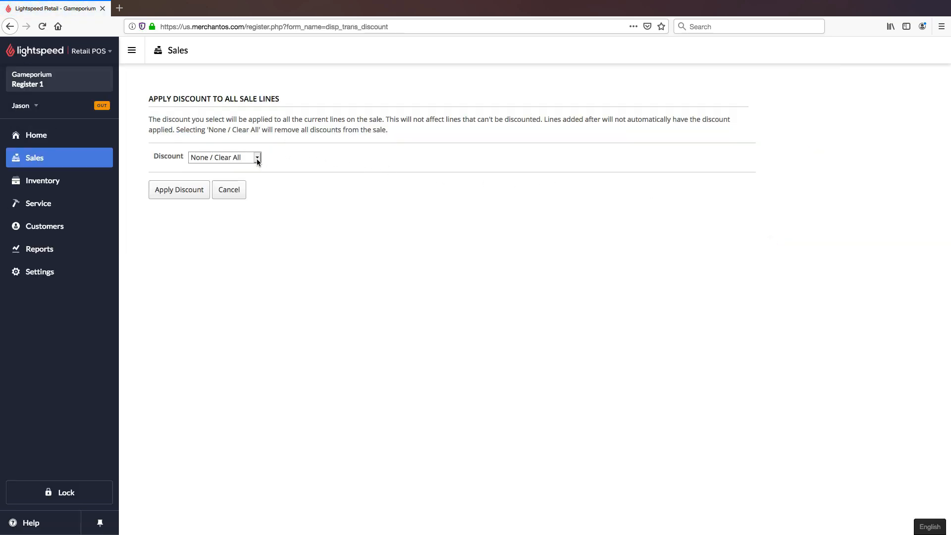
pyautogui.click(178, 189)
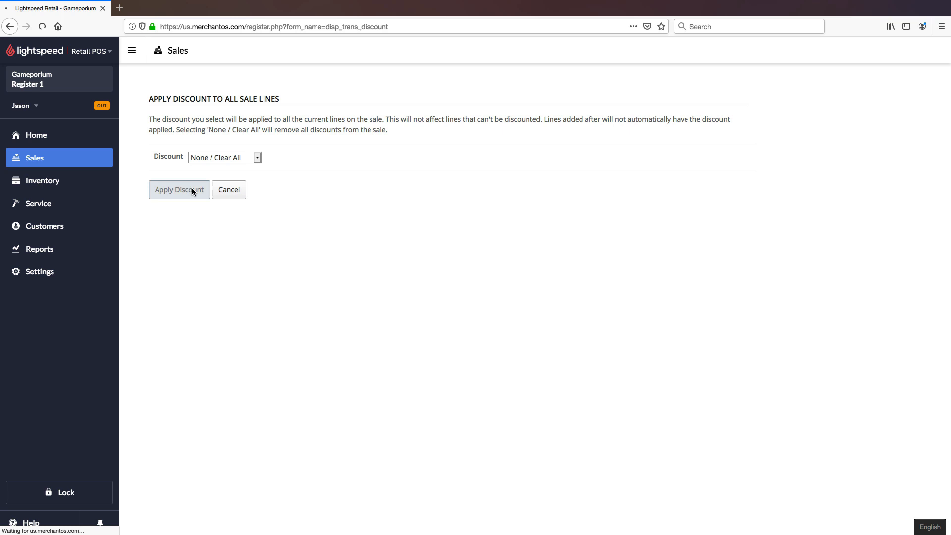
pyautogui.click(179, 189)
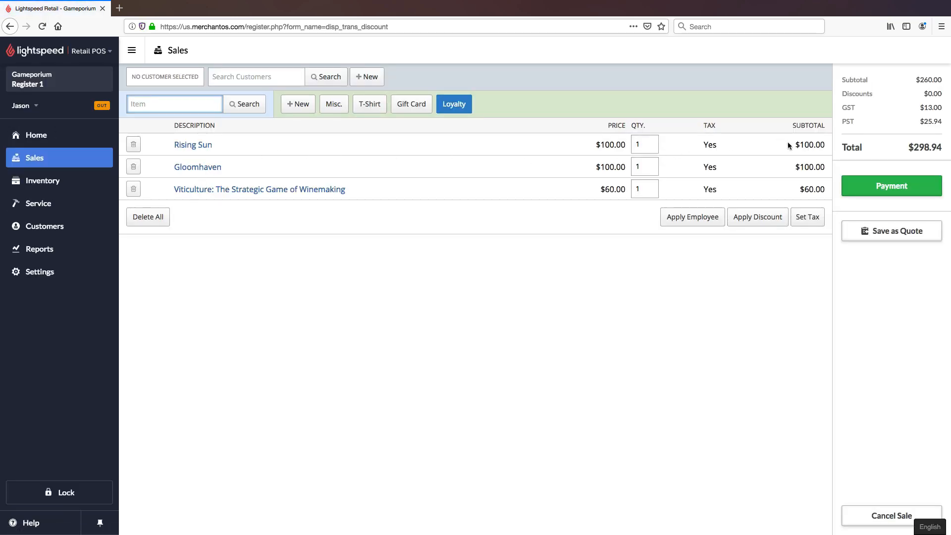
pyautogui.click(256, 77)
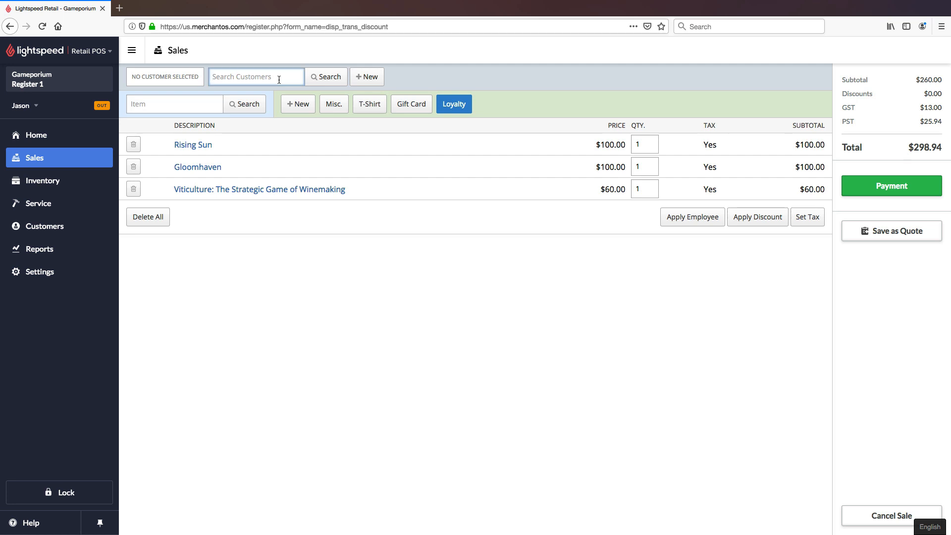
# Search customers for 'bry' and attach Bryn Boardgamelover to the sale
pyautogui.write('bry')
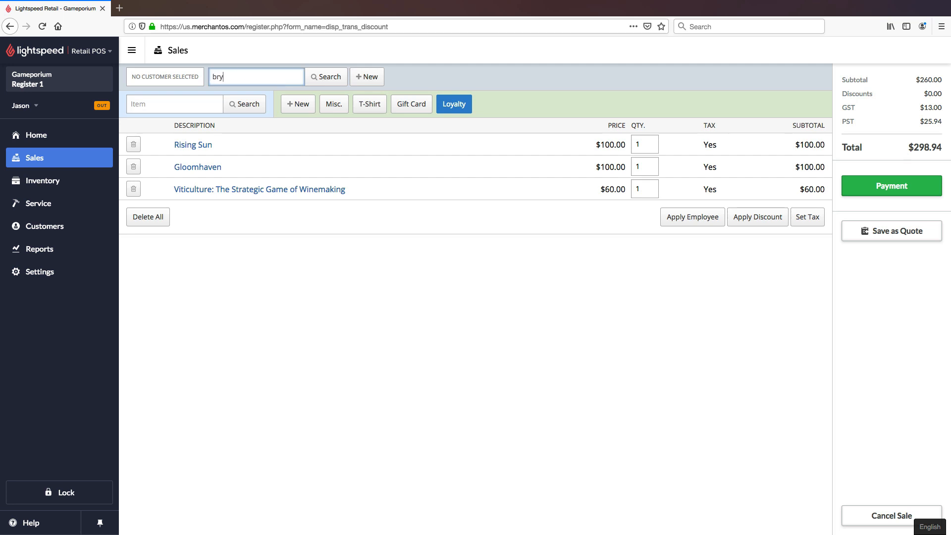
pyautogui.click(326, 76)
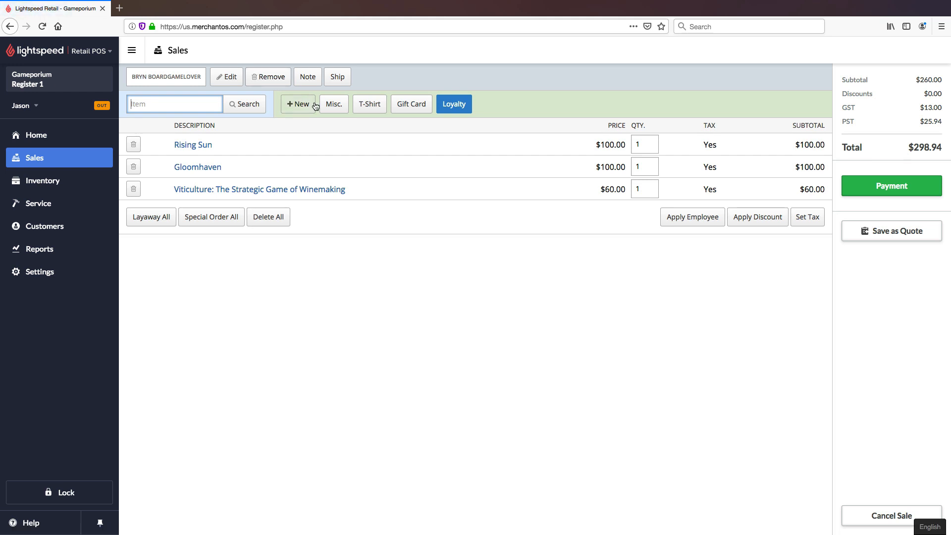
pyautogui.moveTo(757, 216)
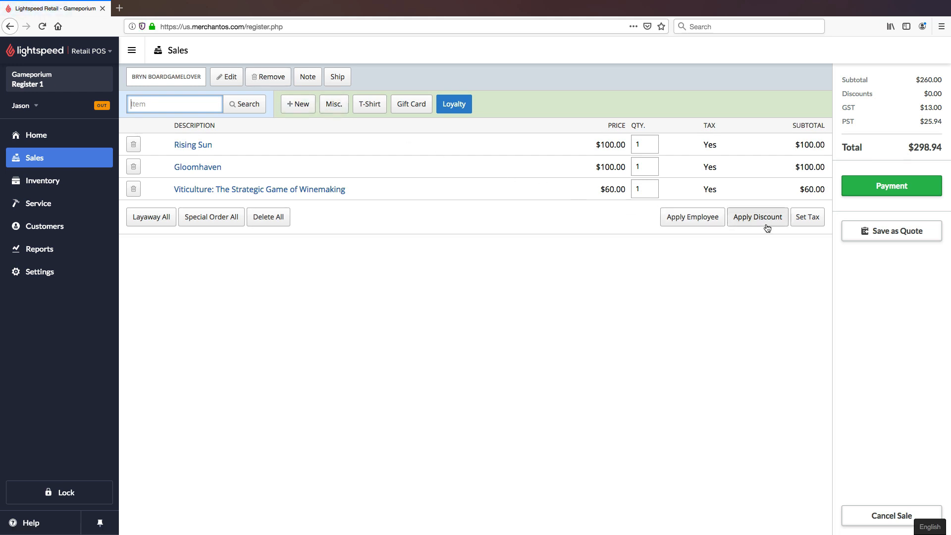
# Apply Friends and Family sale-wide, giving $-42.00 in discounts and a $250.65 total
pyautogui.click(757, 216)
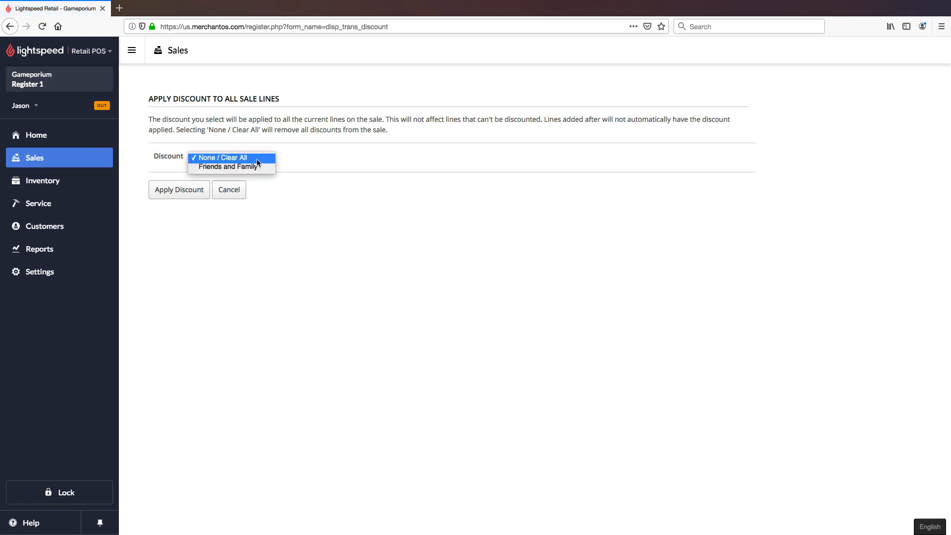
pyautogui.moveTo(230, 166)
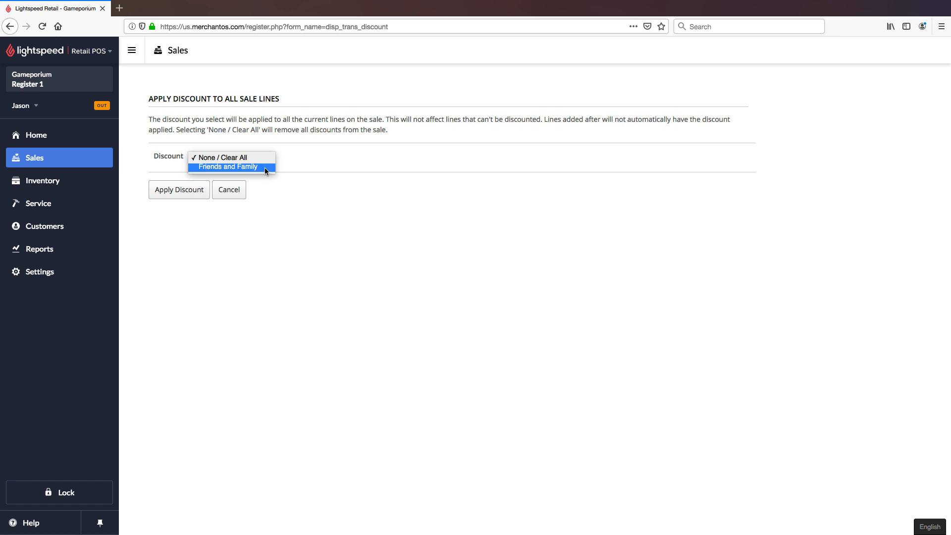
pyautogui.click(231, 167)
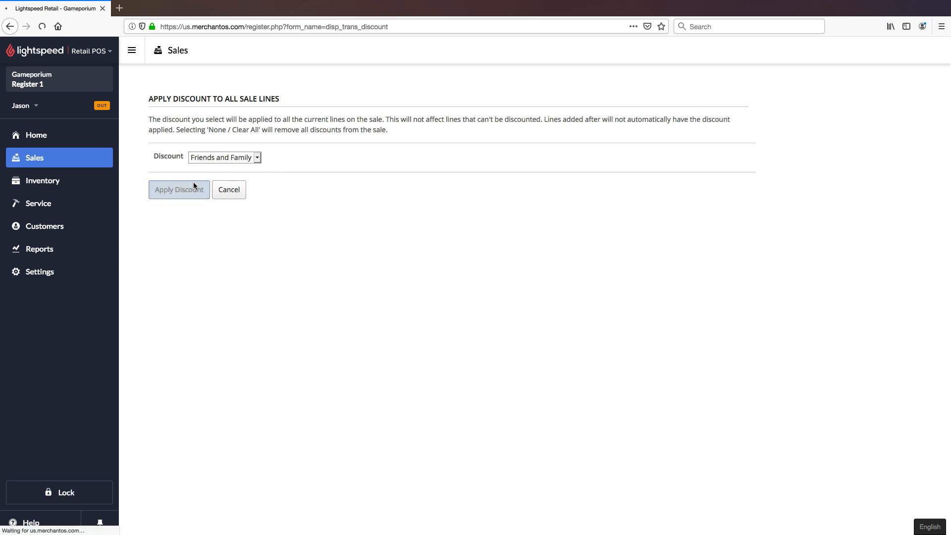
pyautogui.click(179, 189)
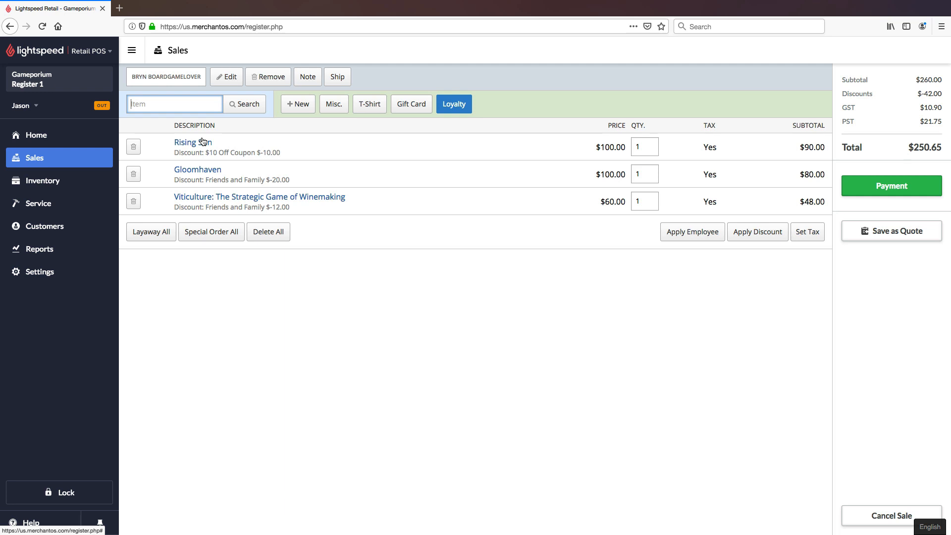
pyautogui.moveTo(764, 212)
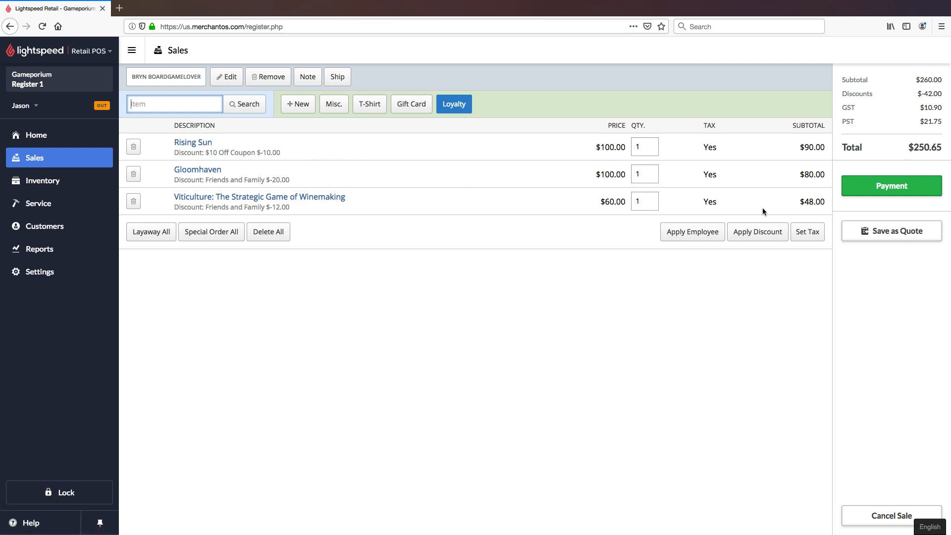
# Pay the $250.65 balance entirely in cash and finish the sale with $0.00 change
pyautogui.click(891, 186)
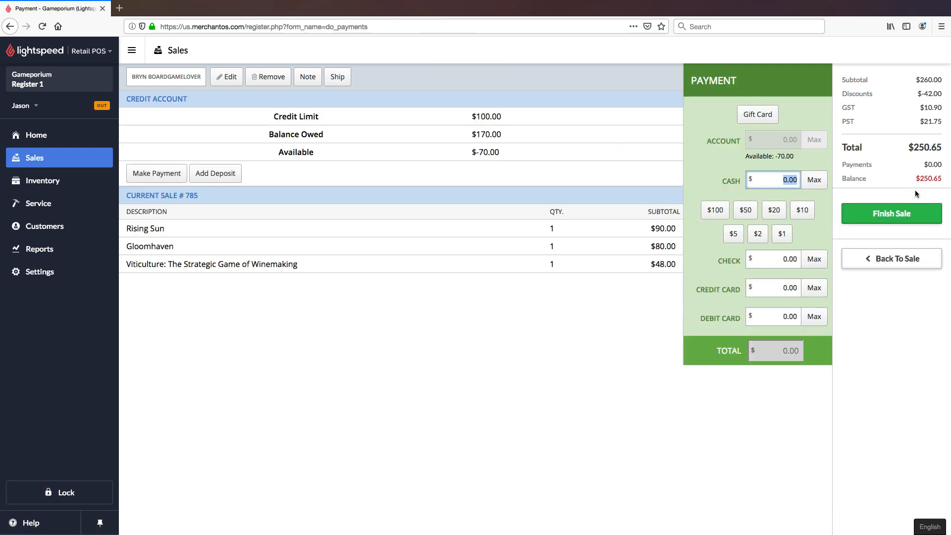
pyautogui.click(813, 179)
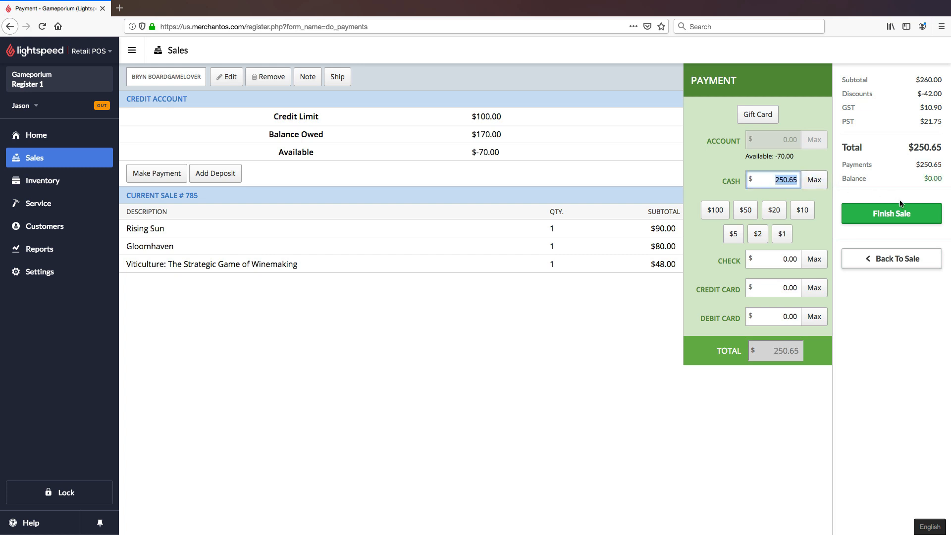
pyautogui.click(891, 213)
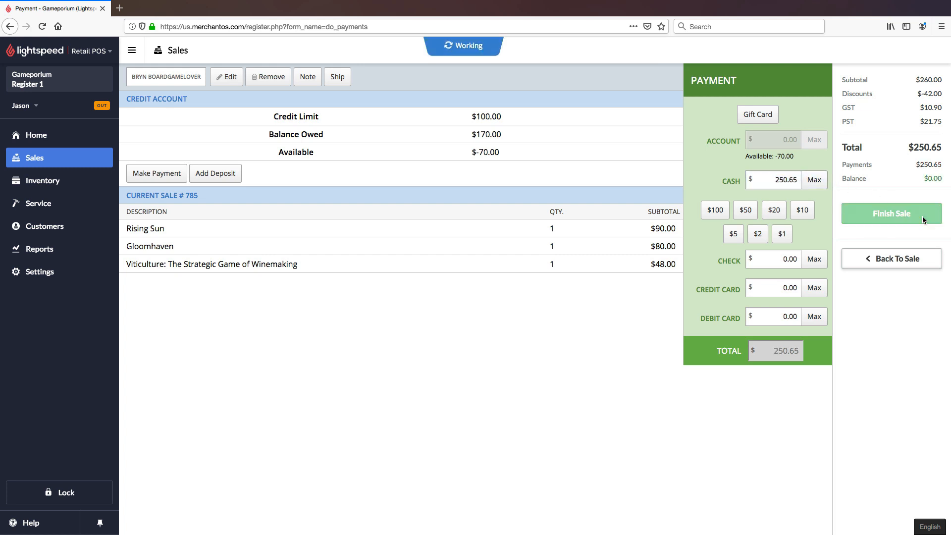
pyautogui.click(891, 213)
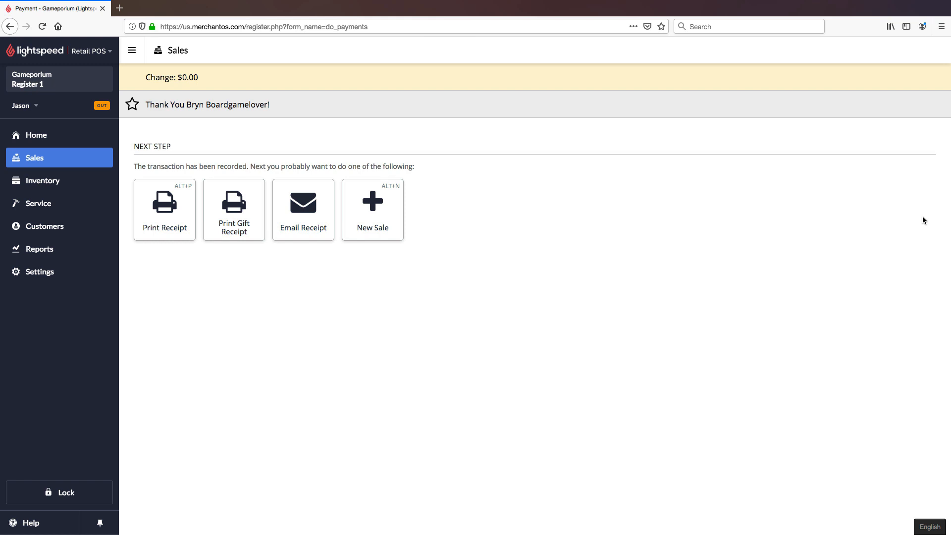
# Print the receipt and scroll through its discounted prices, $250.65 total and cash payment
pyautogui.click(164, 209)
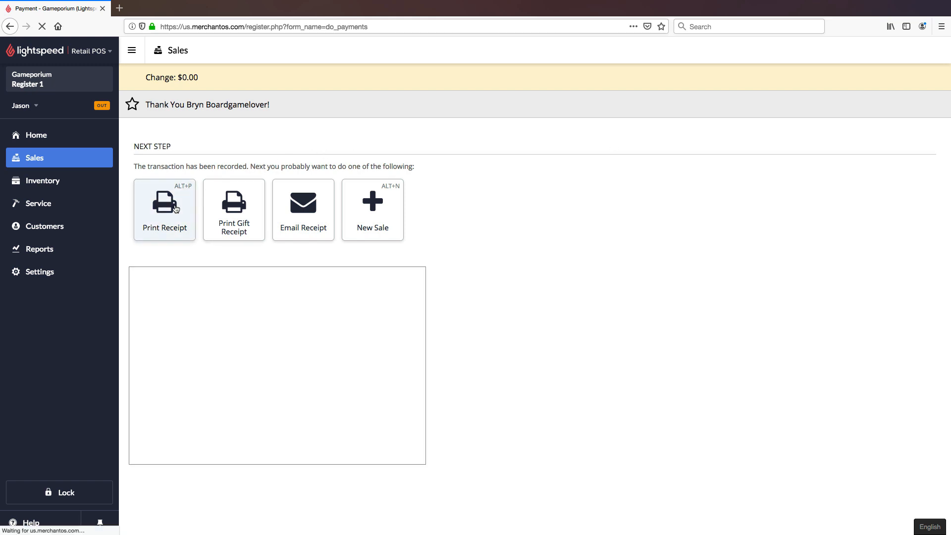
pyautogui.click(163, 209)
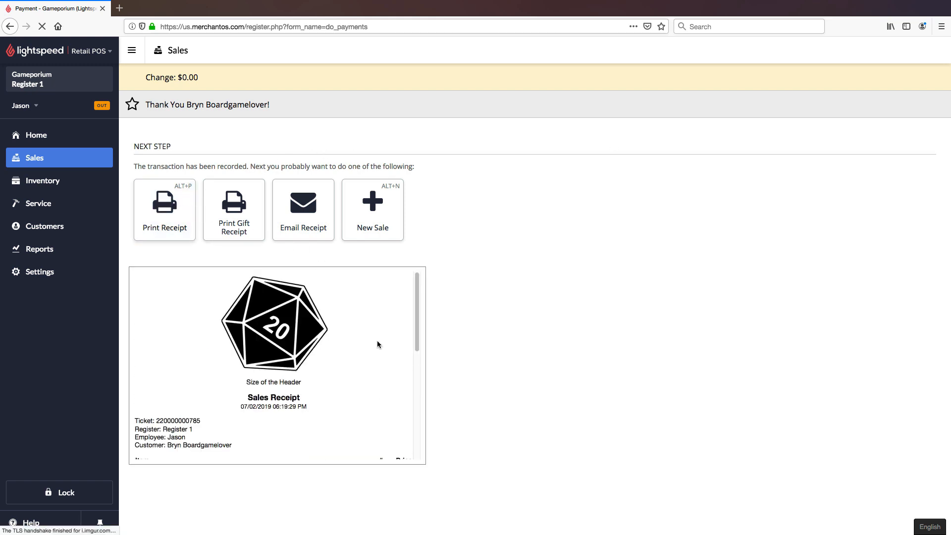
pyautogui.scroll(-3)
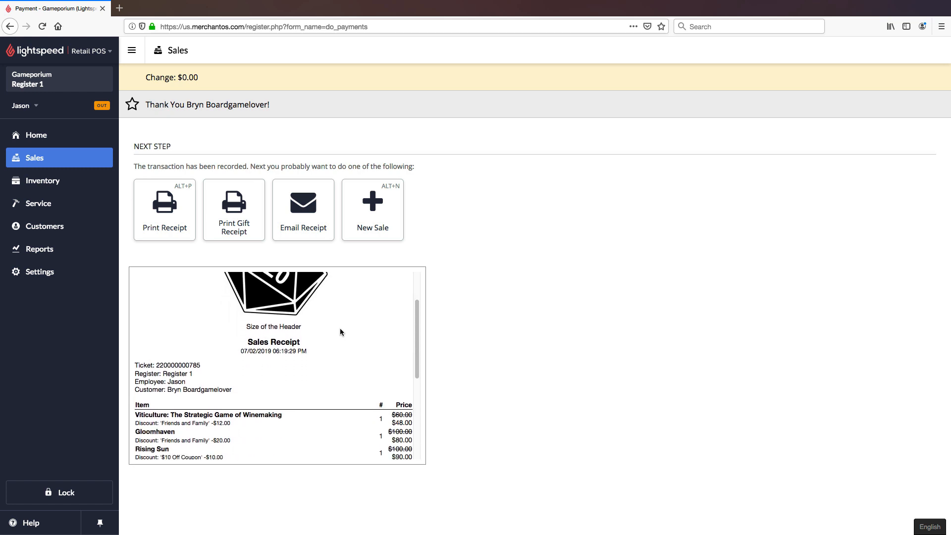
pyautogui.scroll(-3)
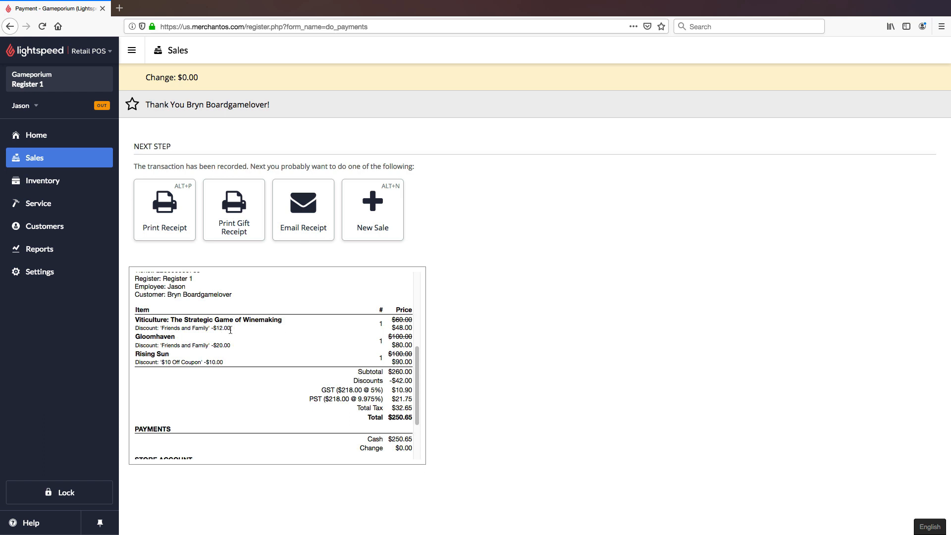
pyautogui.scroll(-3)
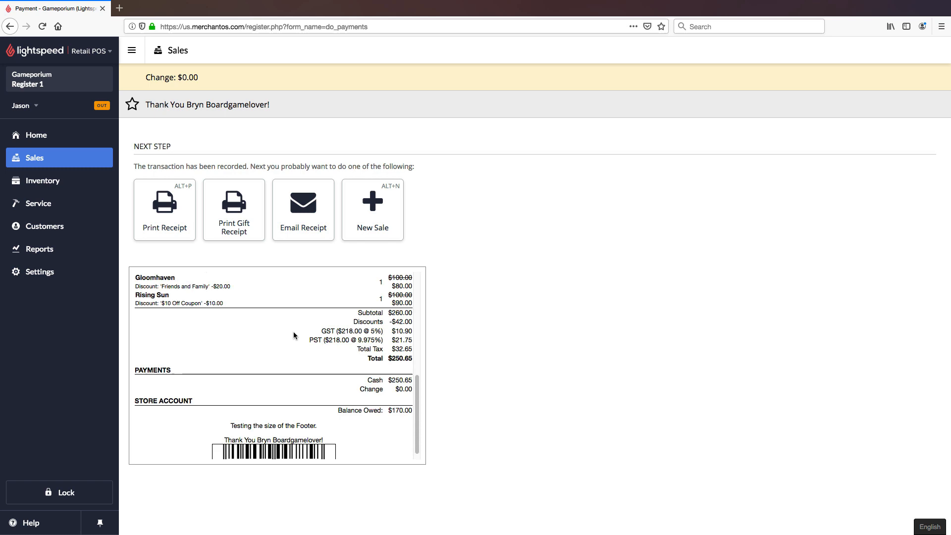
pyautogui.scroll(-3)
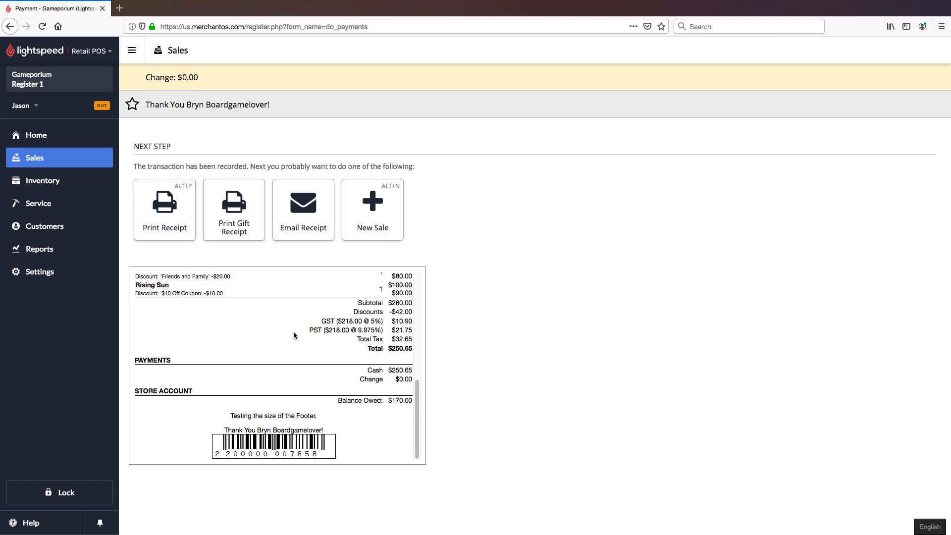